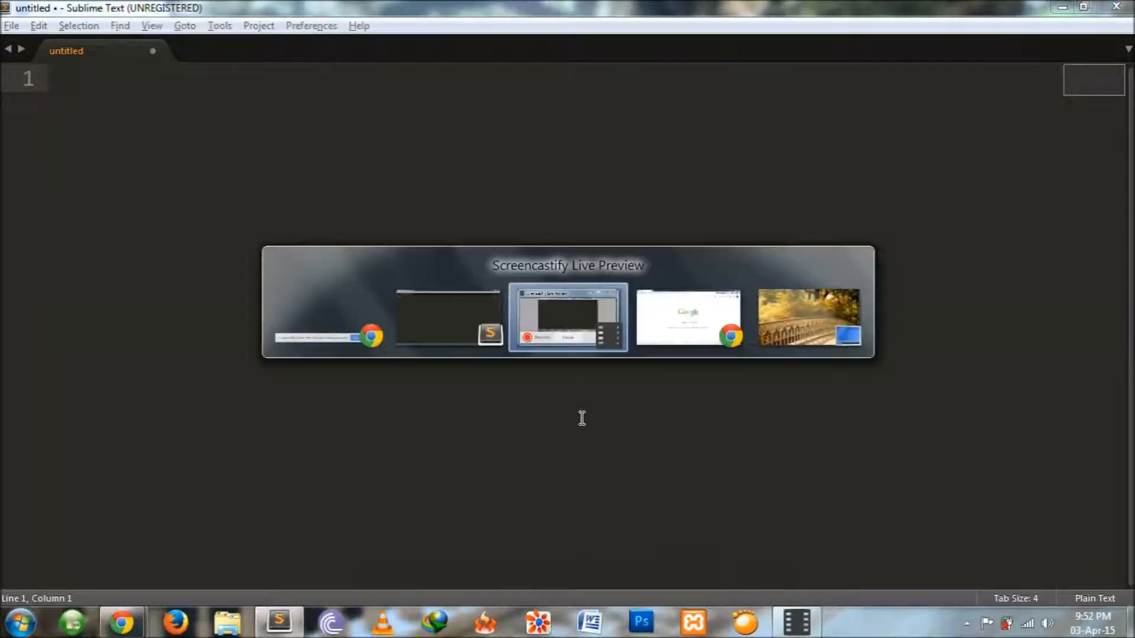
Step: In Chrome, search Google for 'webmaster tools' using the suggestion after typing 'we'
left_click(686, 316)
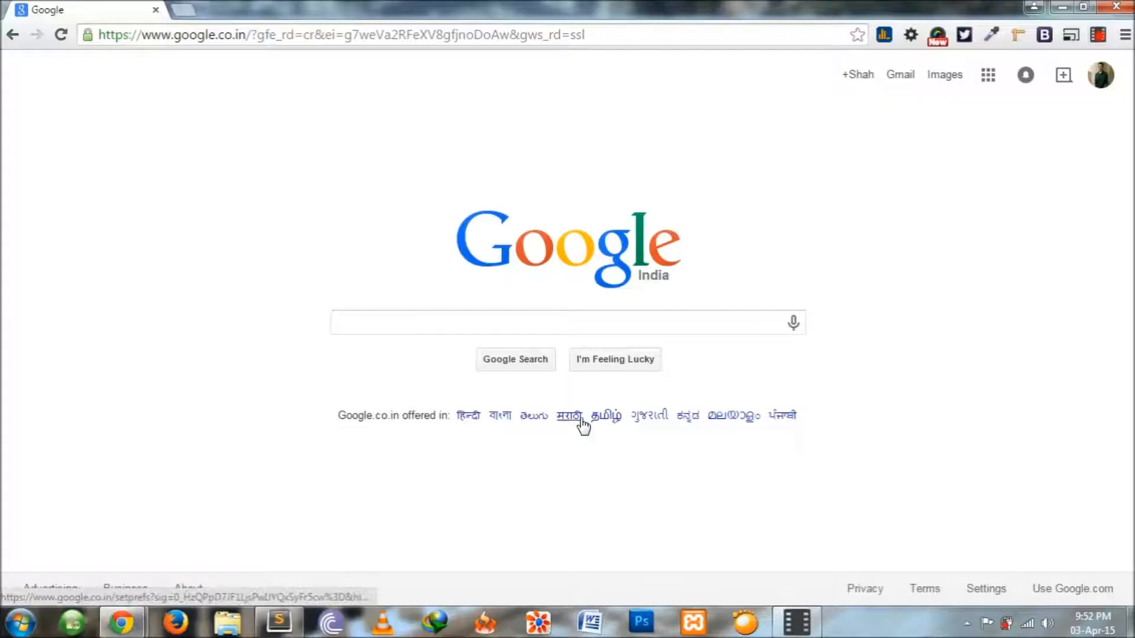
type("we")
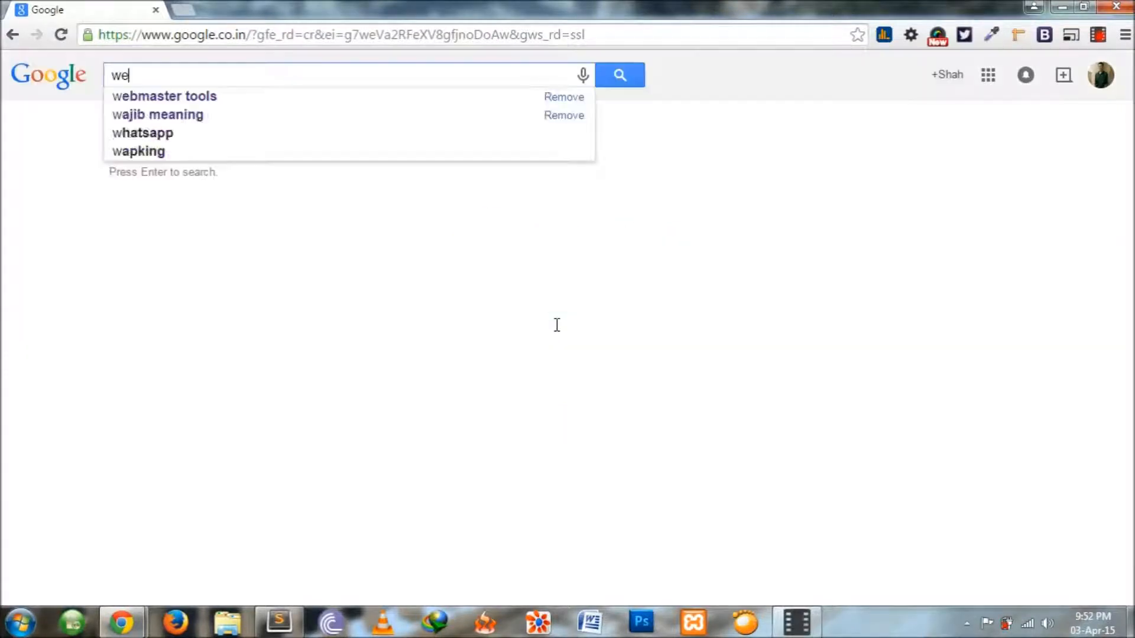
left_click(165, 96)
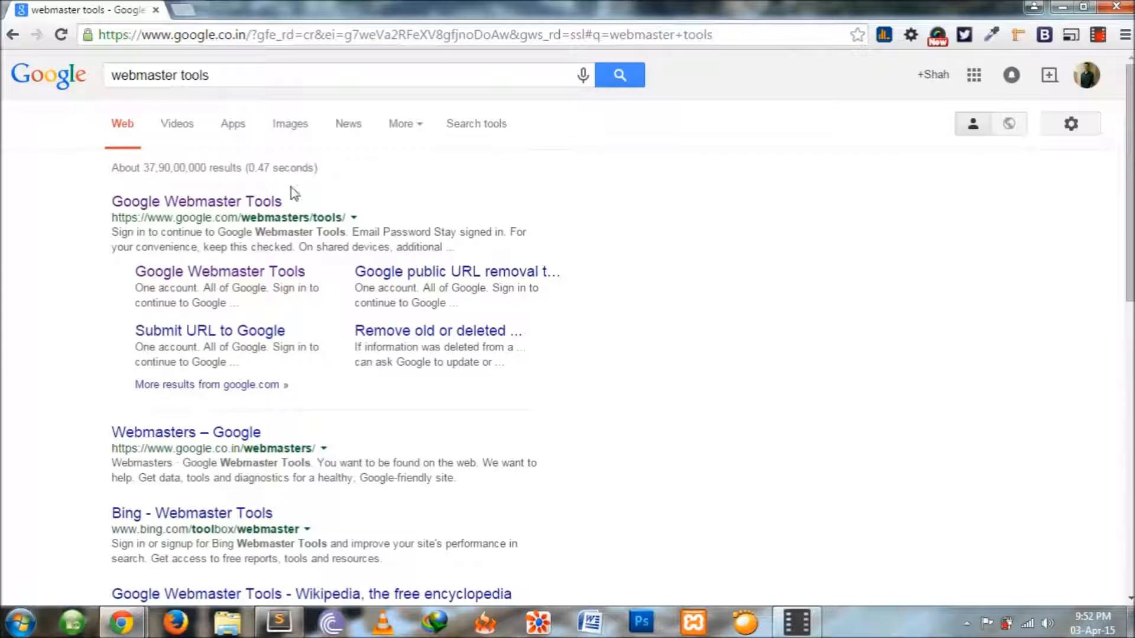
mouse_move(341, 193)
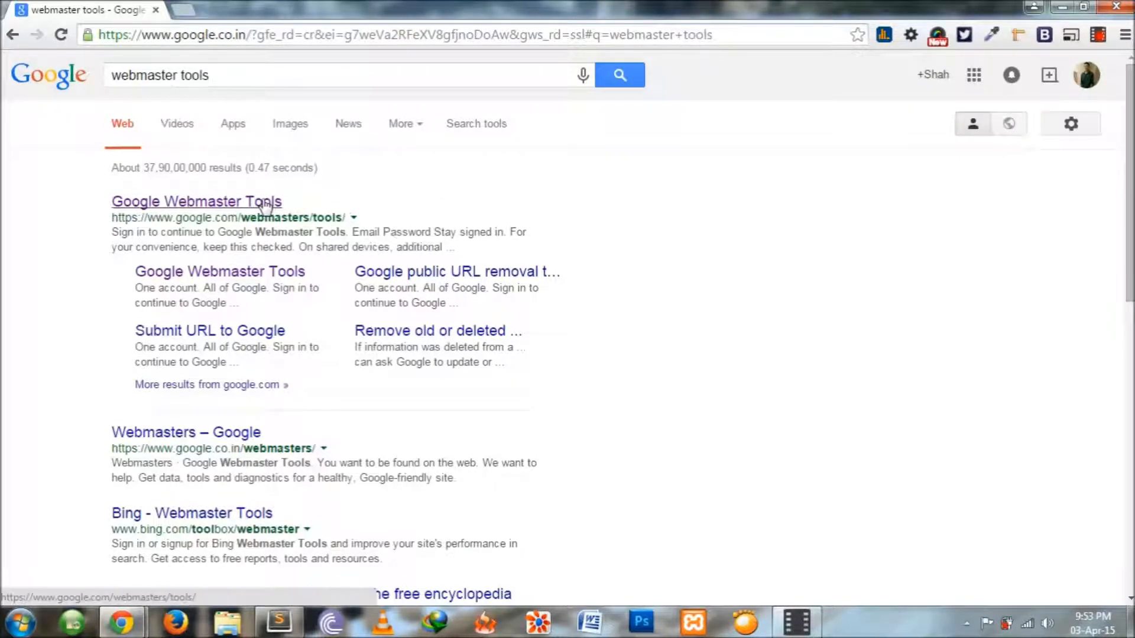
Step: Open Google Webmaster Tools from the results, cancel Add a Site, and scroll the four theclearfix sites
left_click(196, 201)
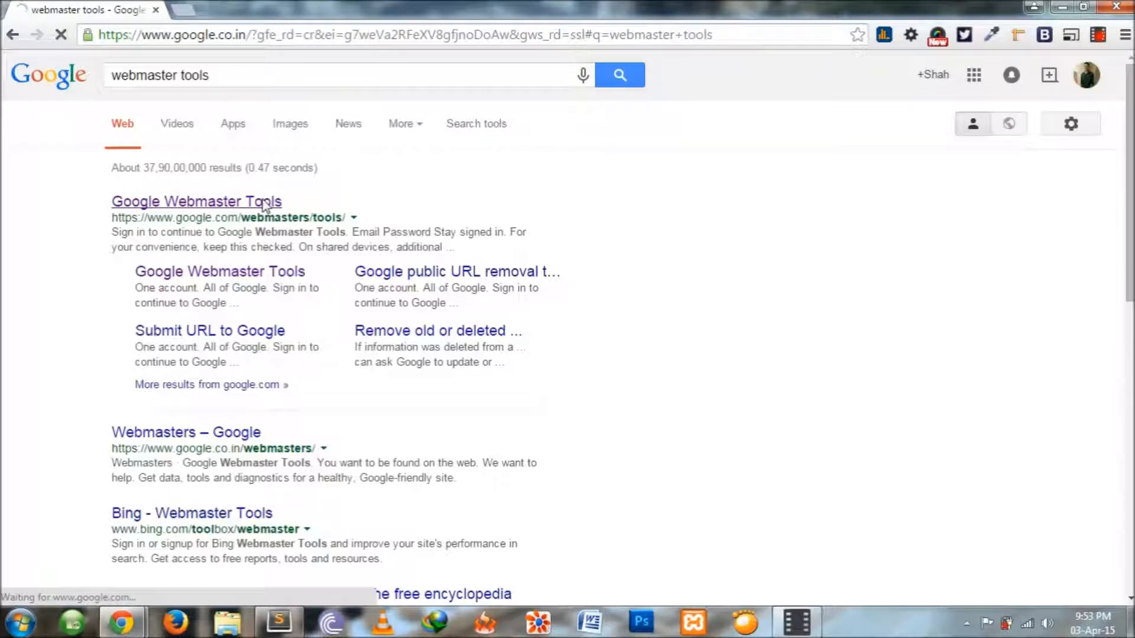
left_click(196, 200)
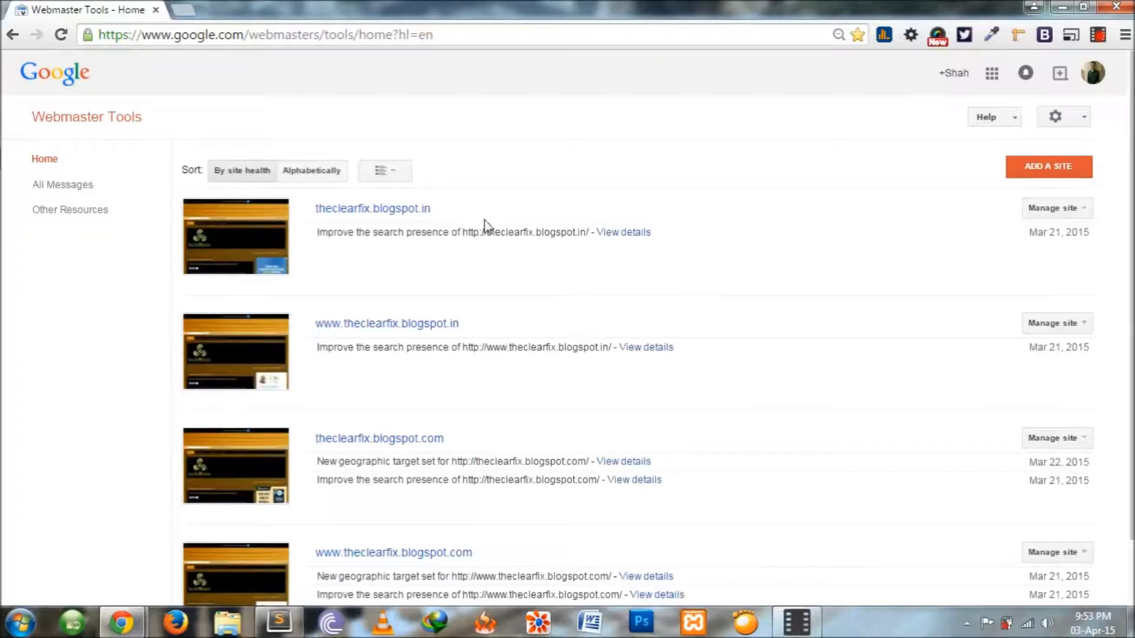
scroll("down", 3)
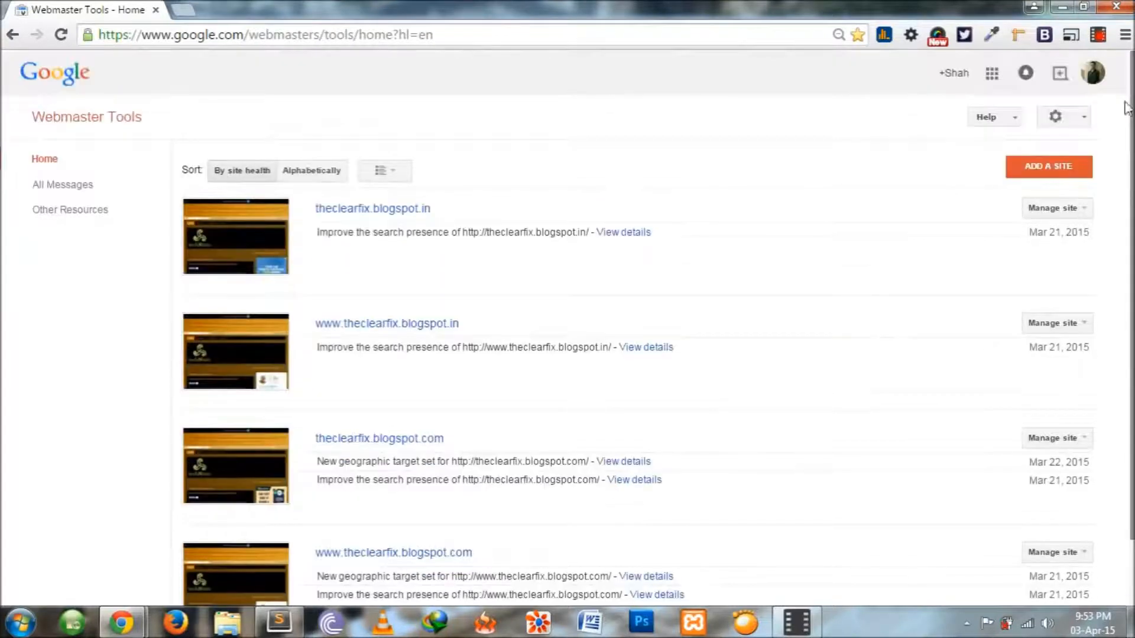
left_click(1048, 166)
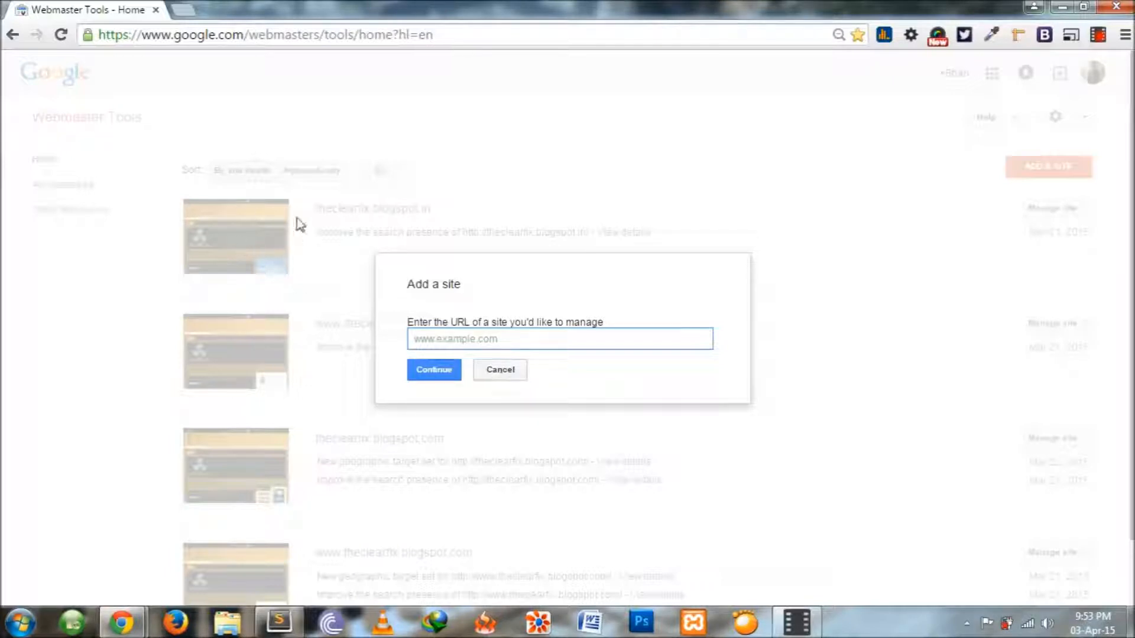
left_click(500, 370)
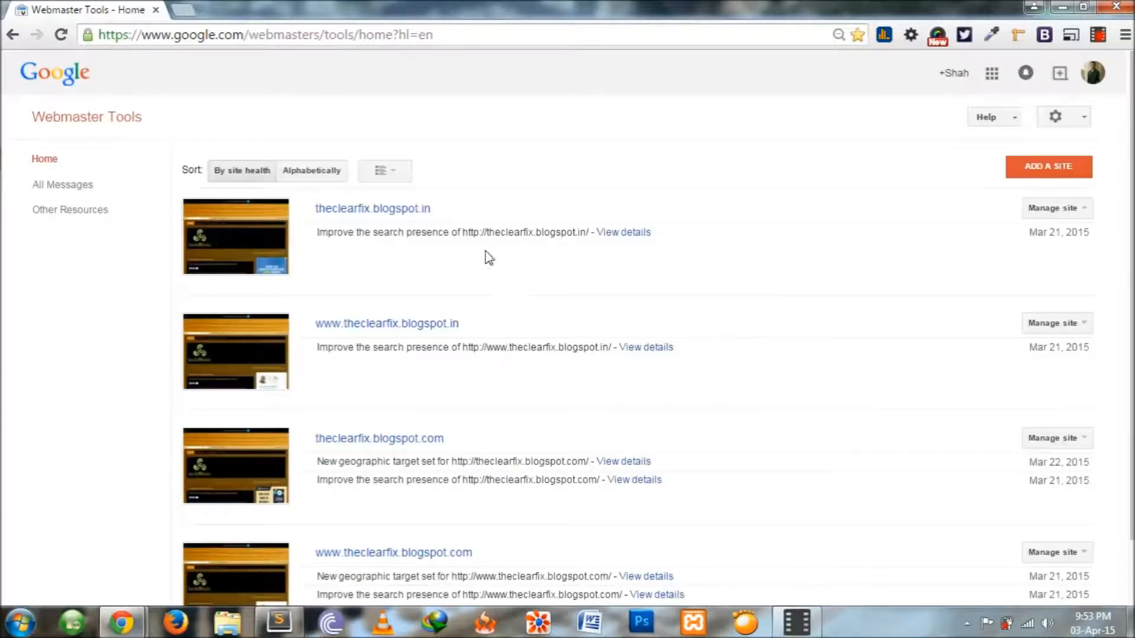
scroll("down", 3)
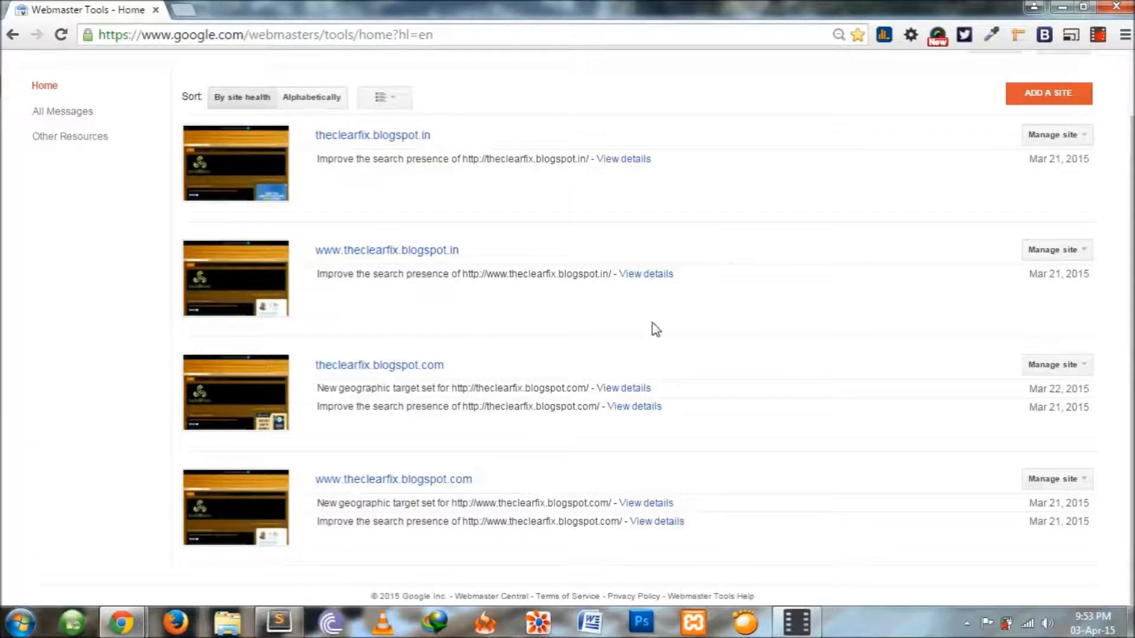
mouse_move(431, 324)
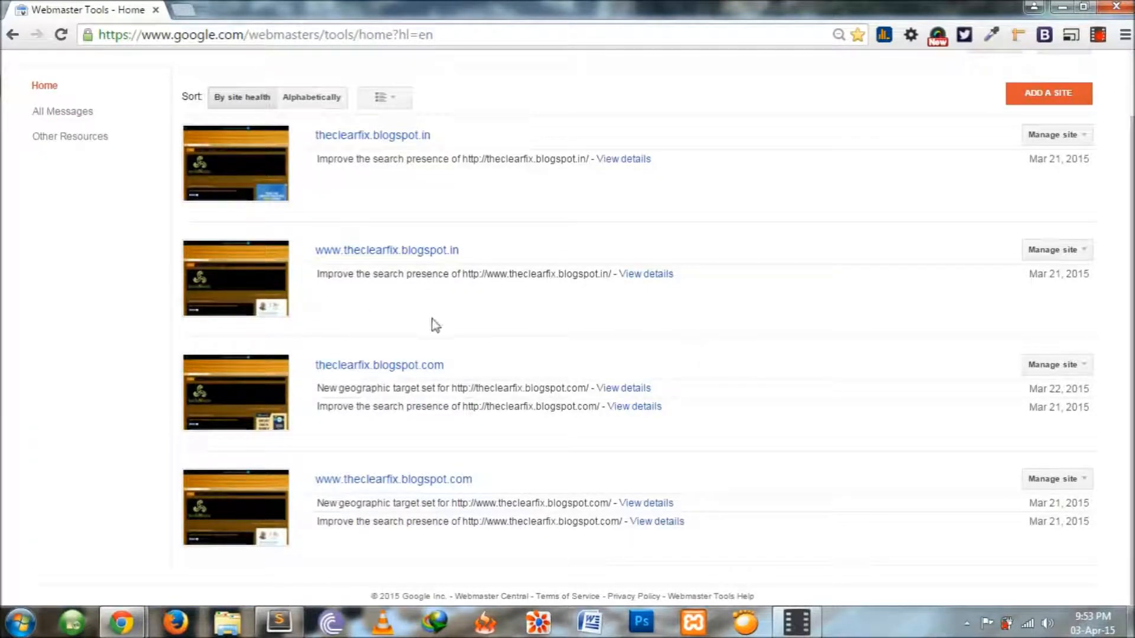
mouse_move(525, 358)
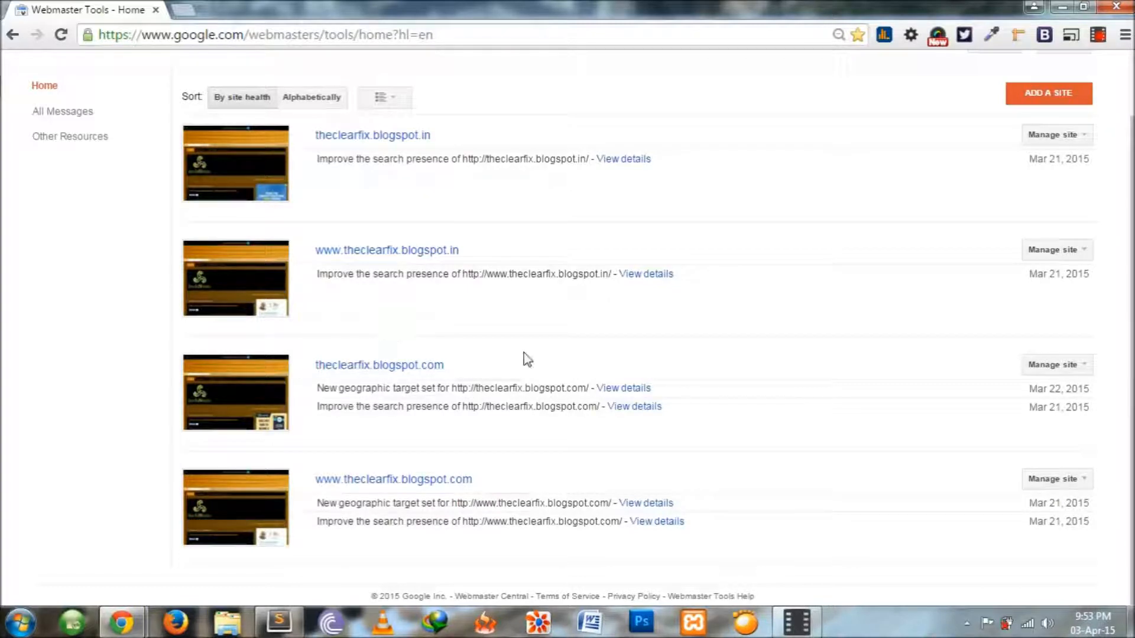
mouse_move(379, 364)
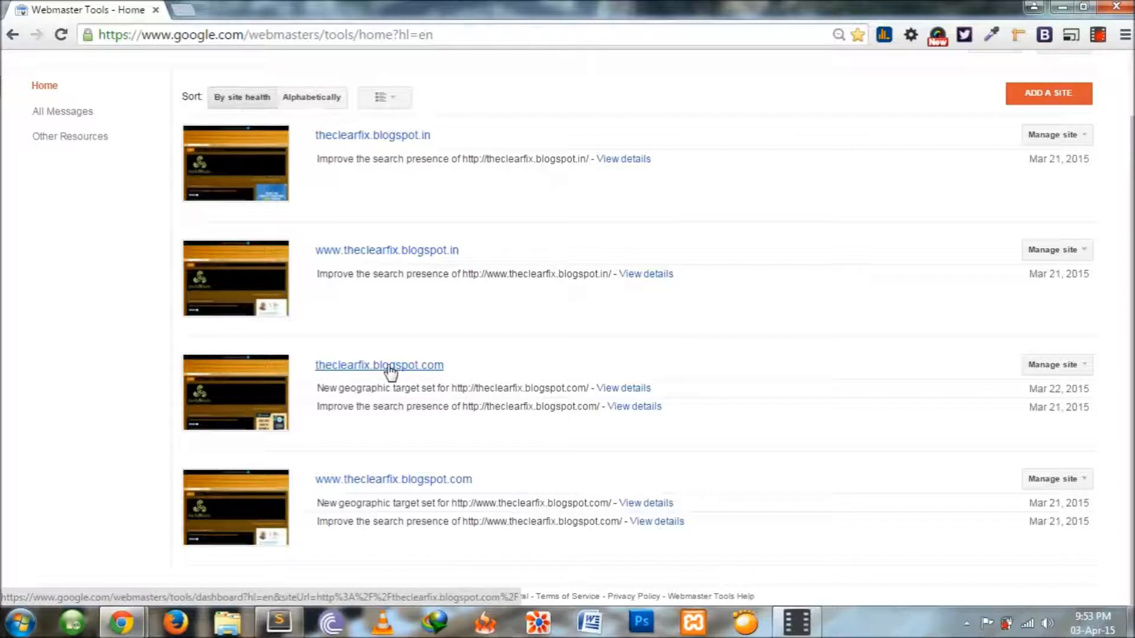
Step: Open theclearfix.blogspot.com's dashboard and its Sitemaps card
left_click(379, 365)
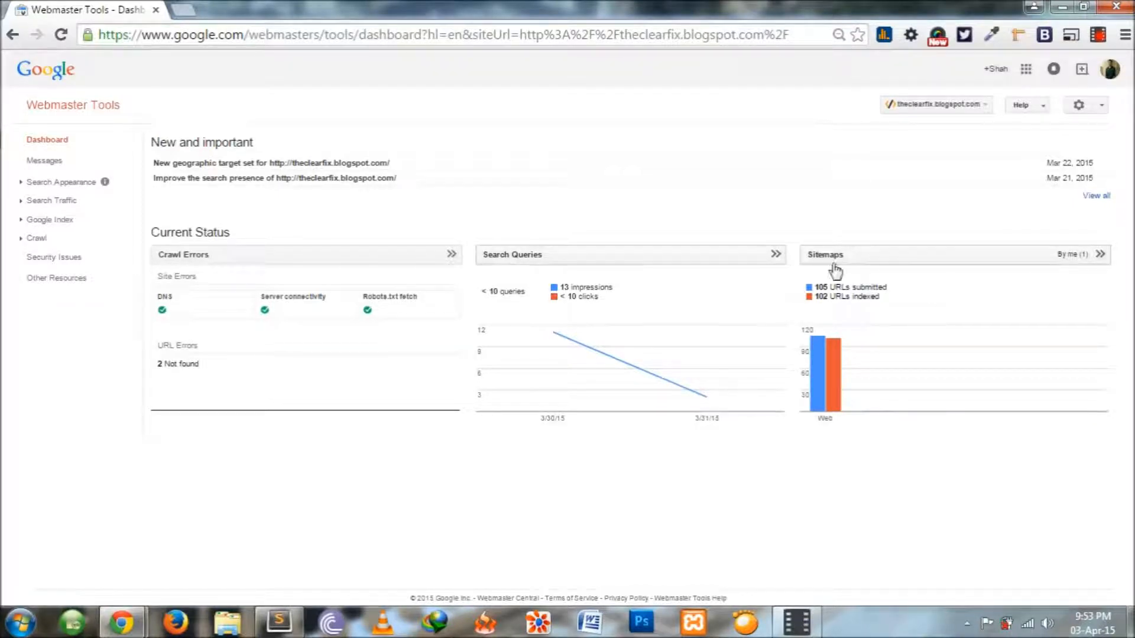
left_click(825, 254)
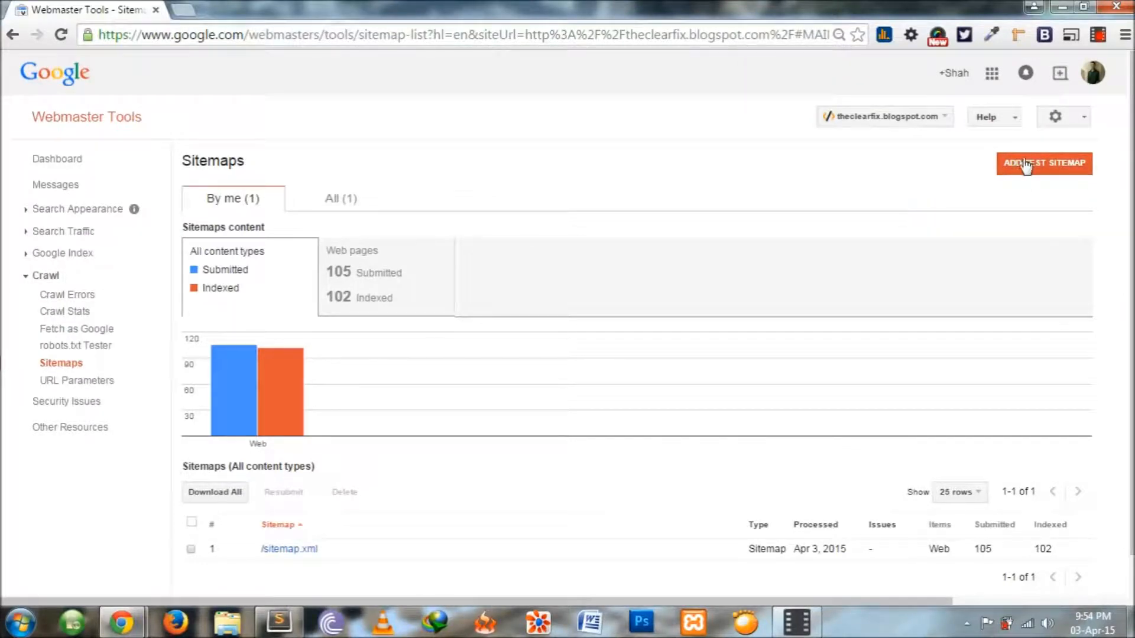
Step: Test sitemap.xml with Add/Test Sitemap, view the error-free result, and close it
left_click(1045, 163)
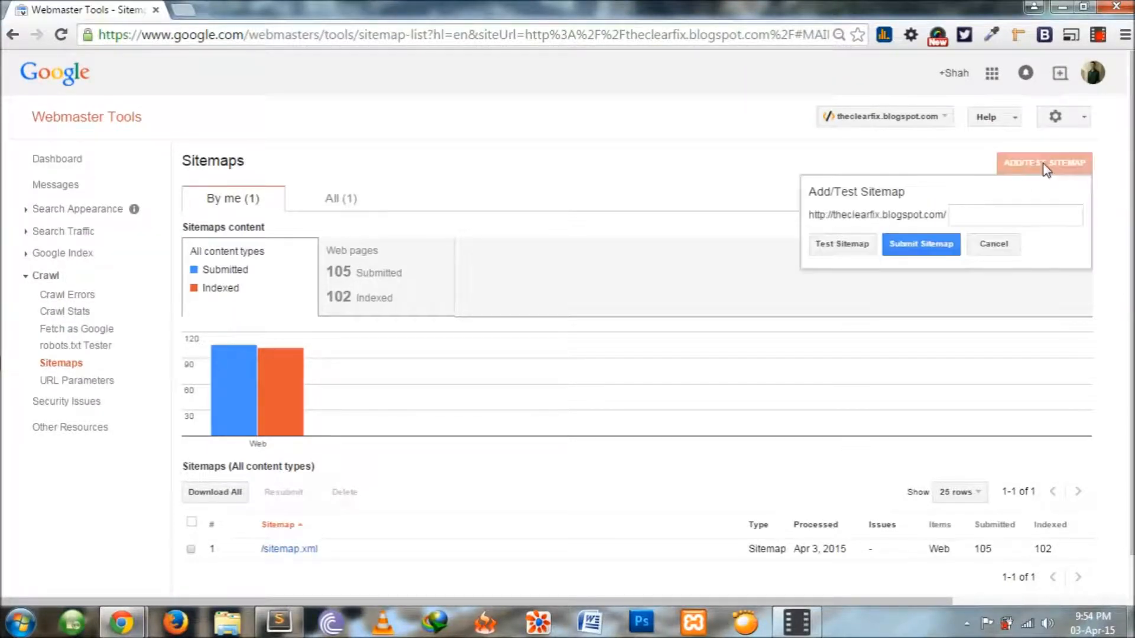
left_click(1015, 215)
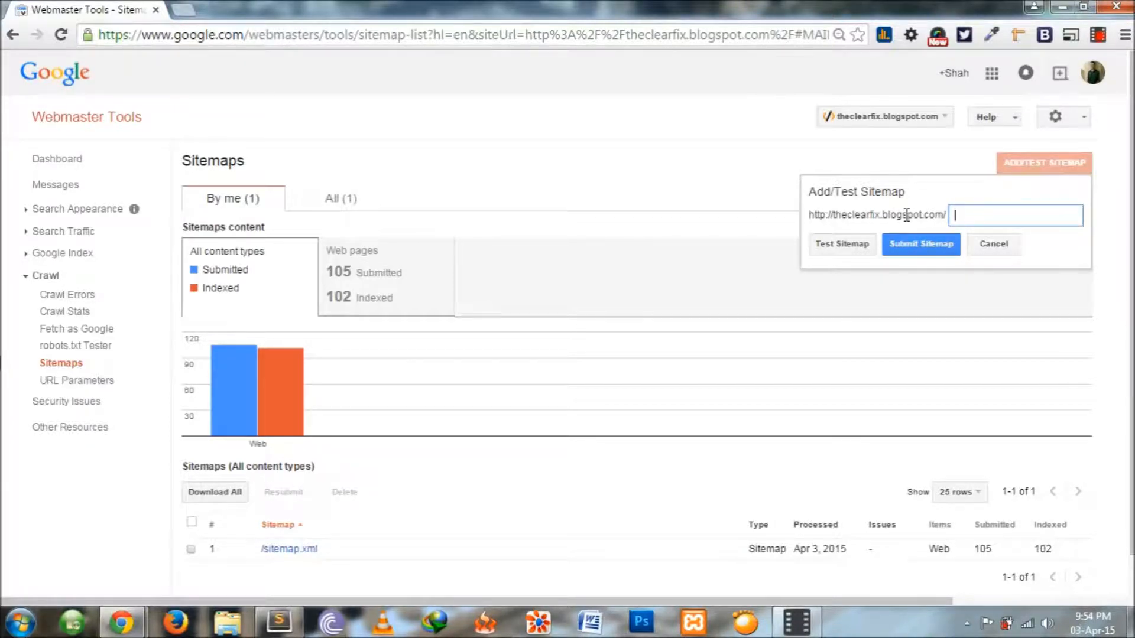
type("s")
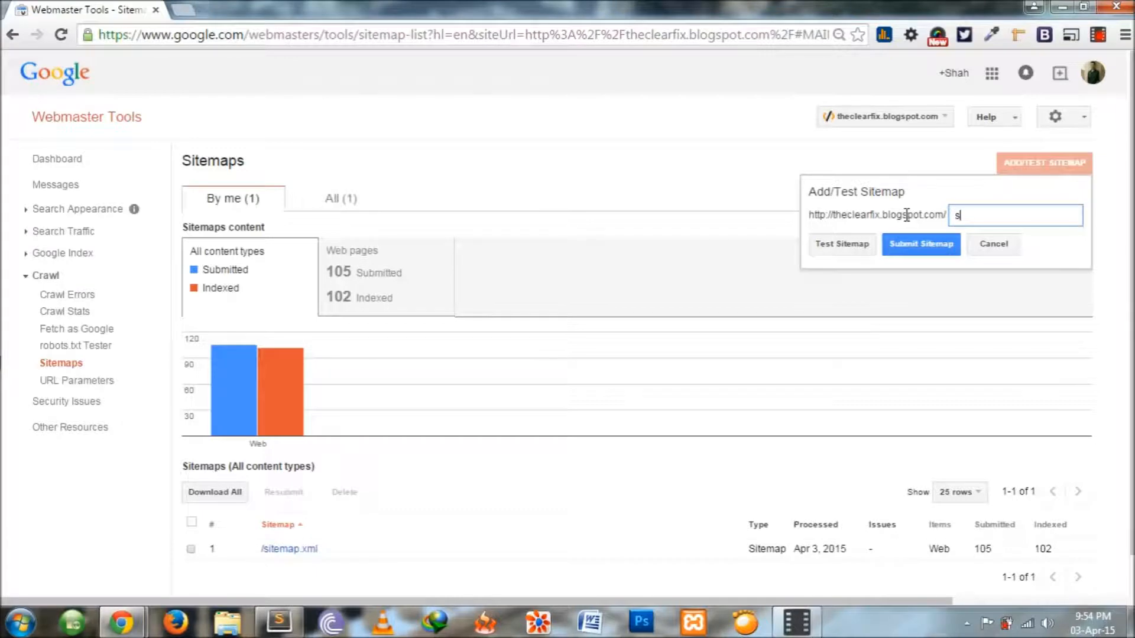
type("itemap.")
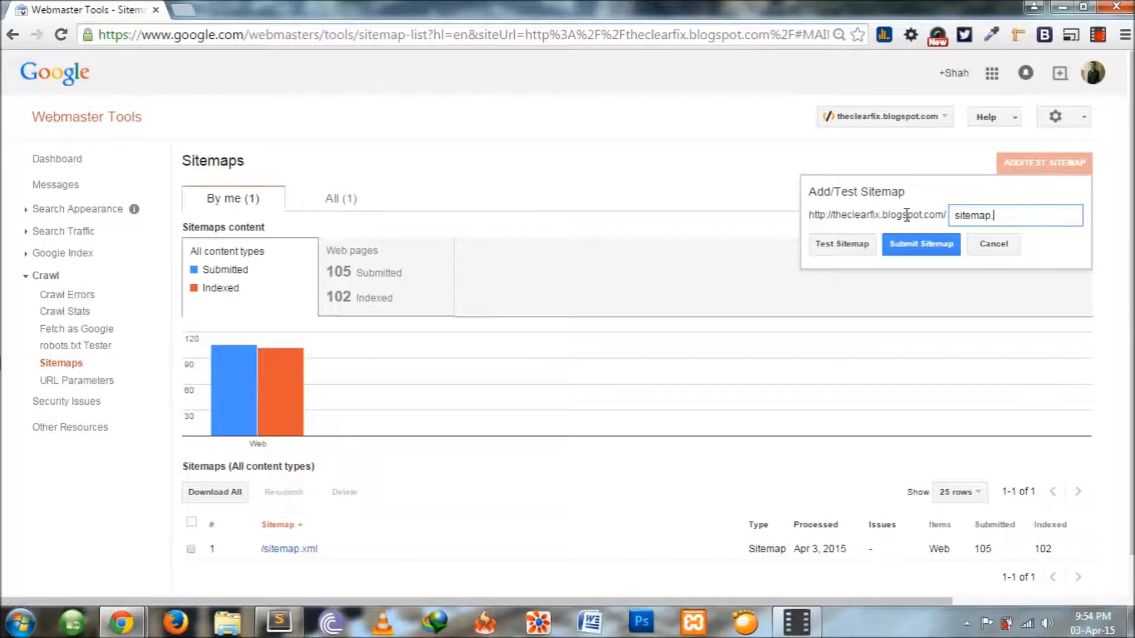
type("xml")
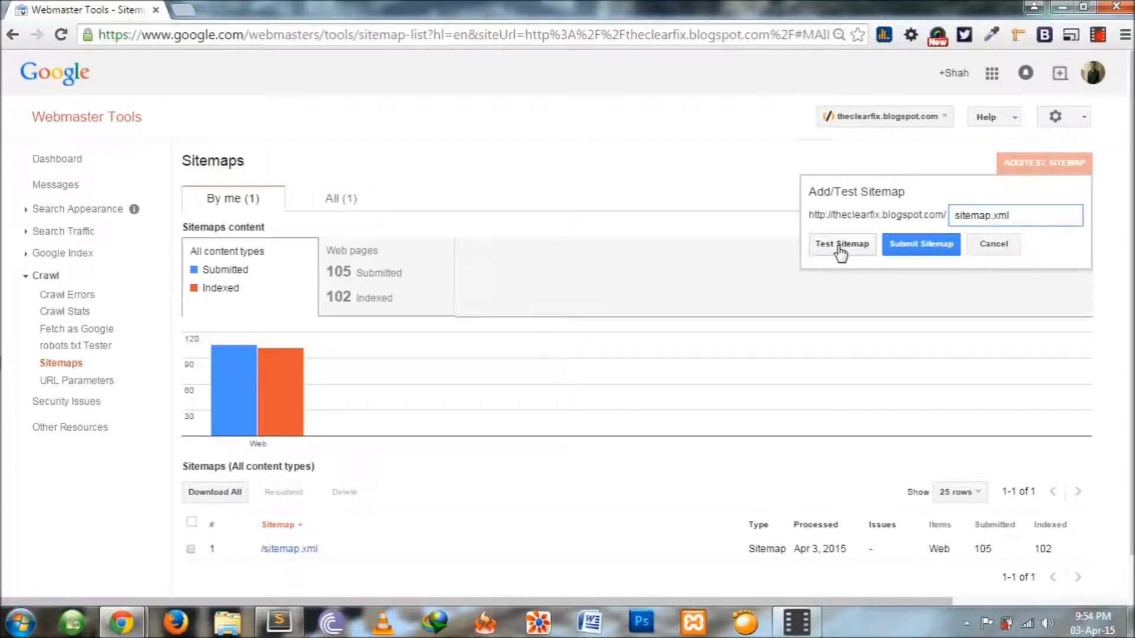
left_click(841, 244)
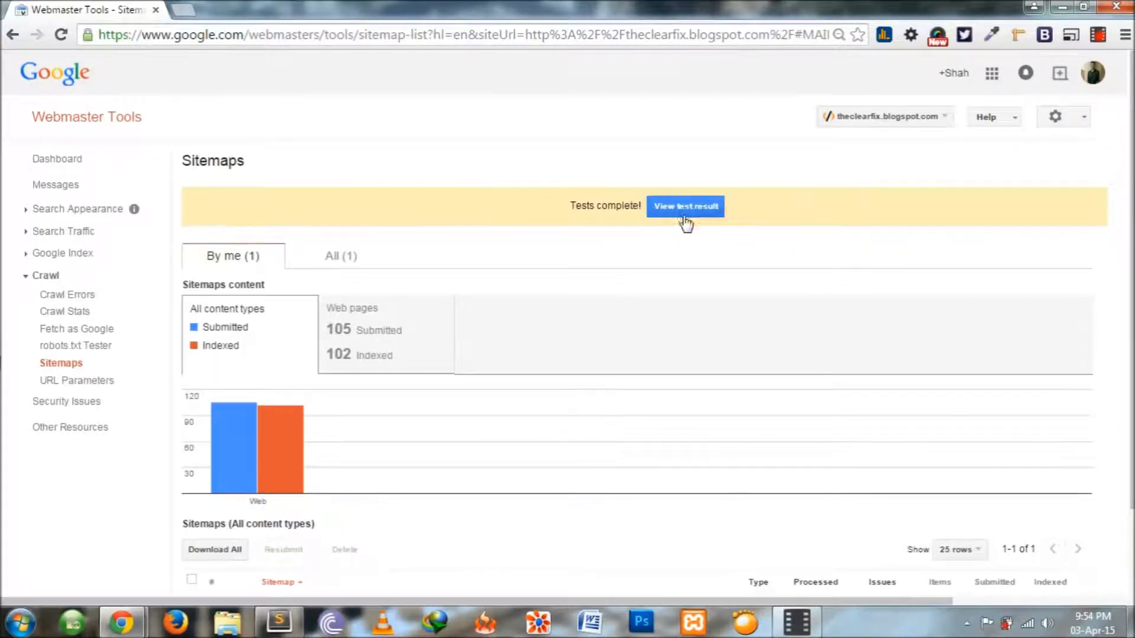
left_click(684, 206)
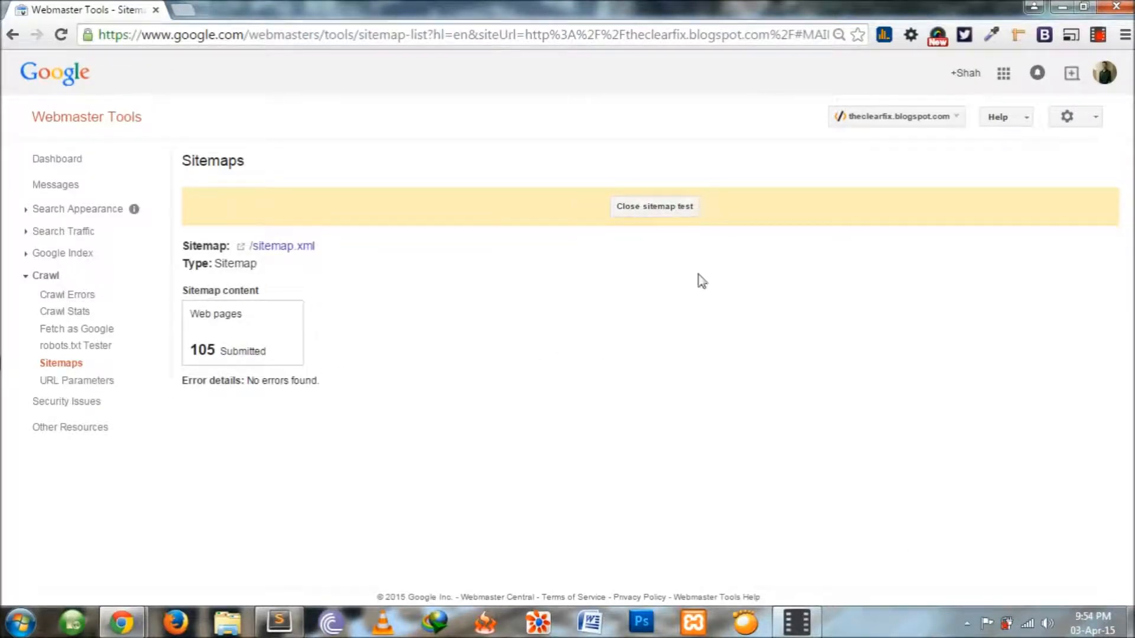
left_click(654, 207)
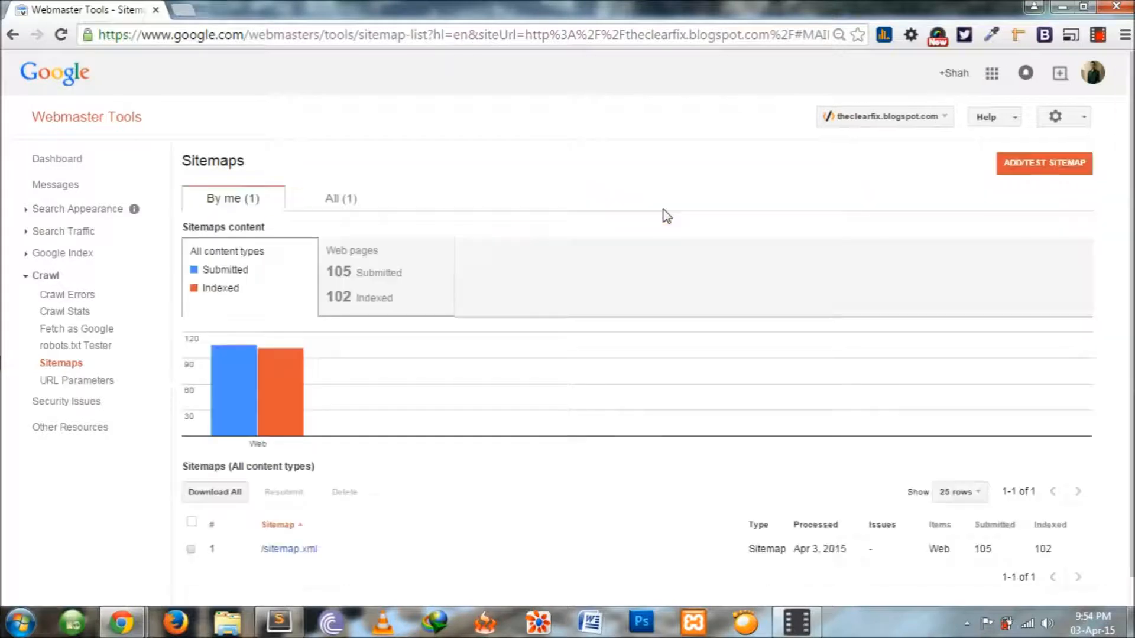
Step: Submit sitemap.xml and refresh to see 105 submitted, 102 indexed
left_click(1044, 163)
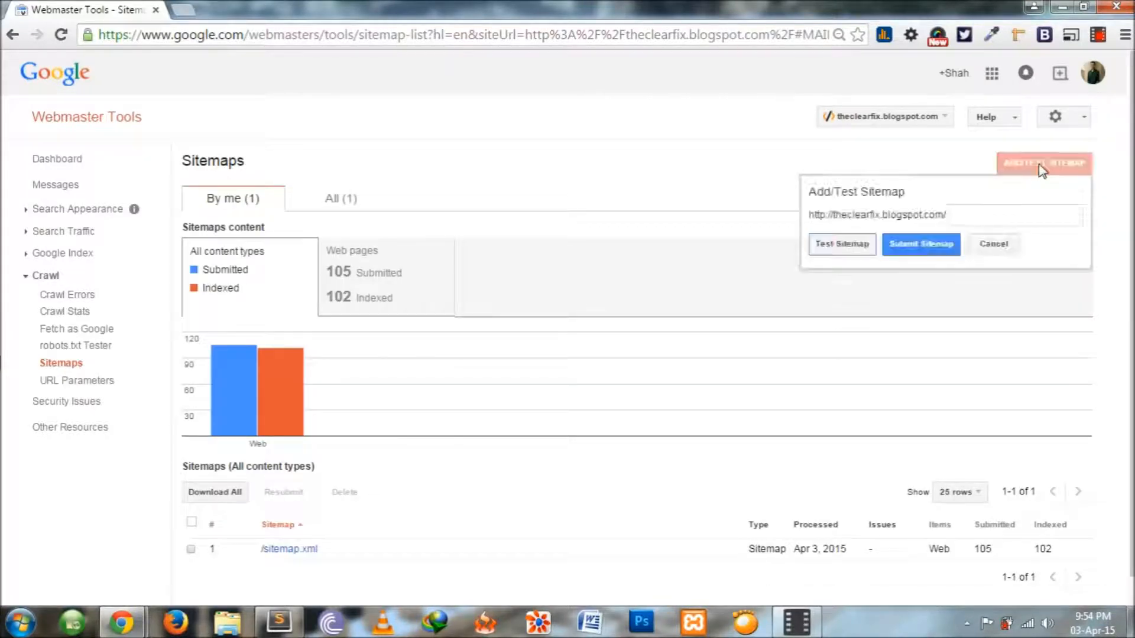
type("sit")
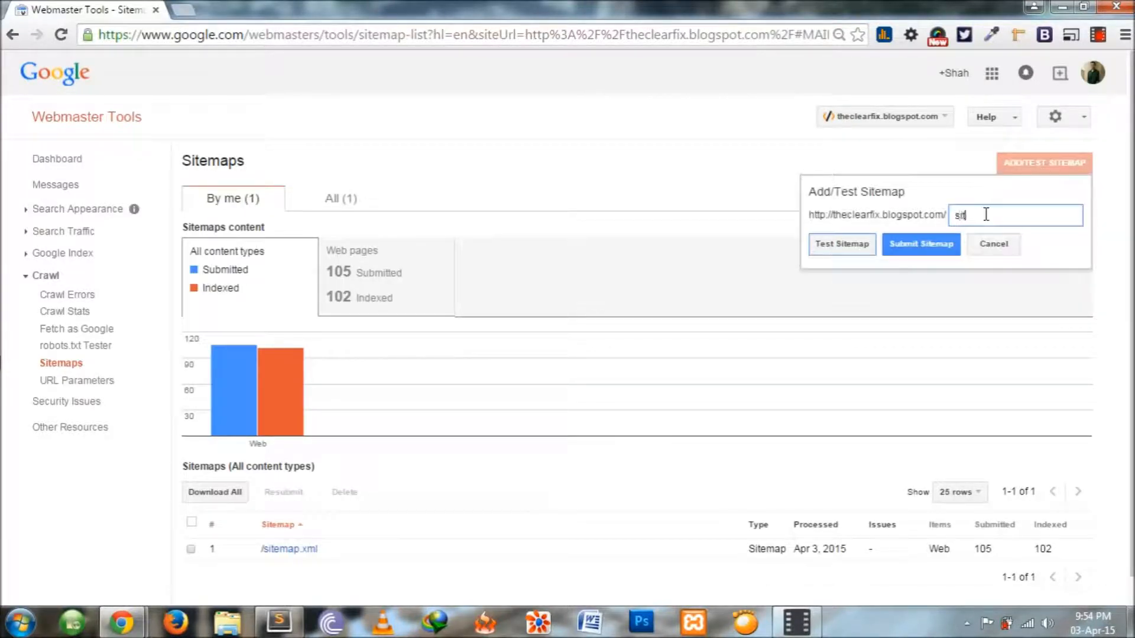
type("sitemap.xml")
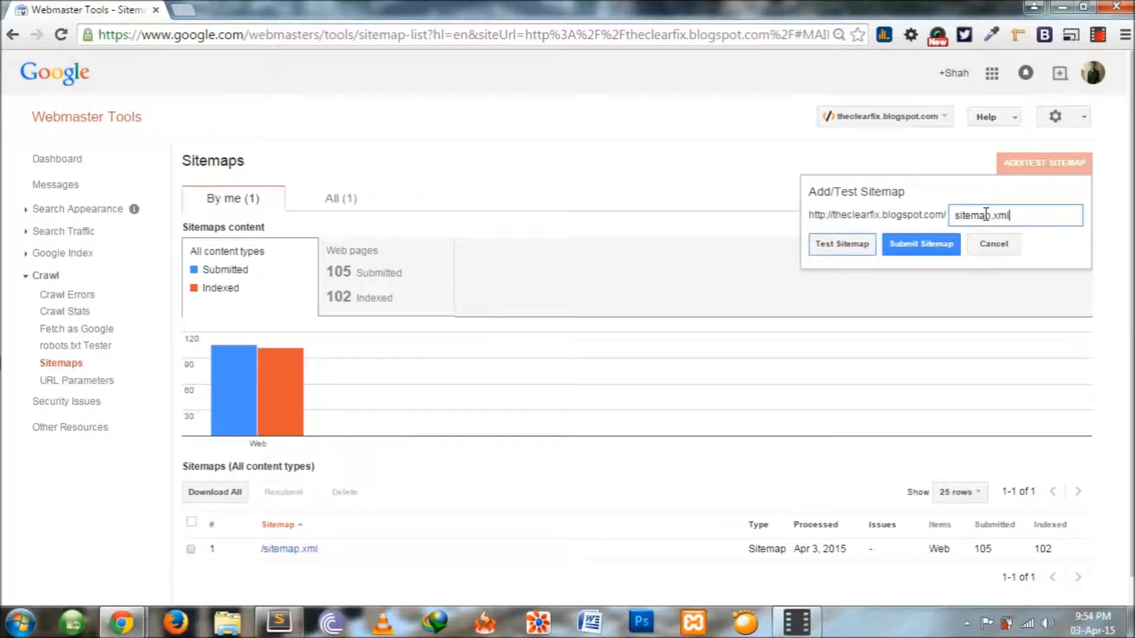
mouse_move(928, 238)
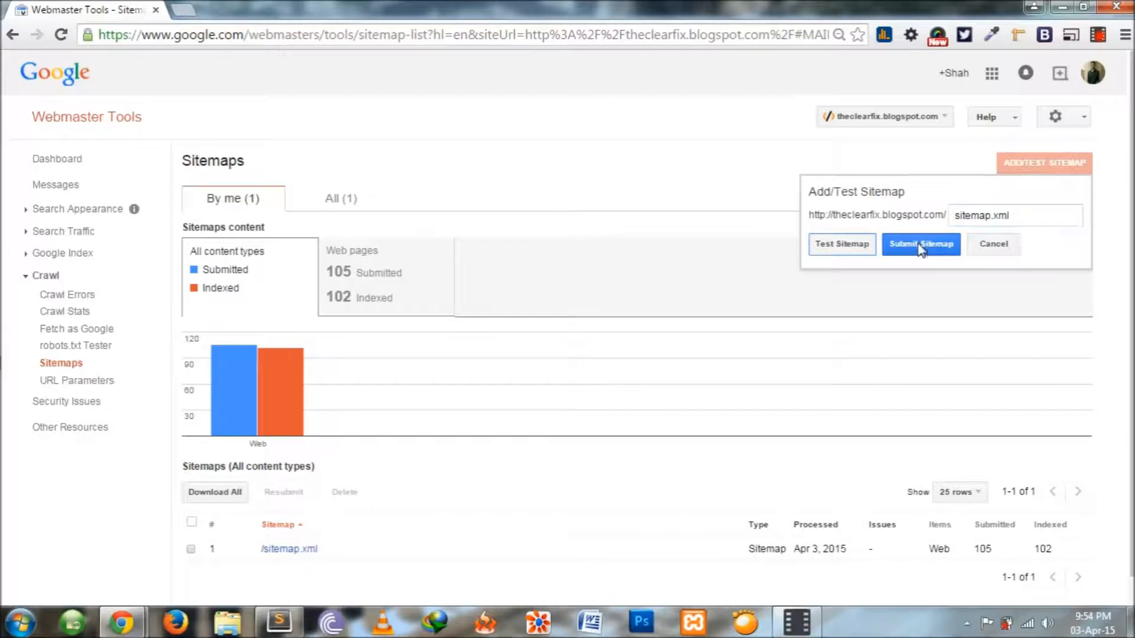
left_click(920, 244)
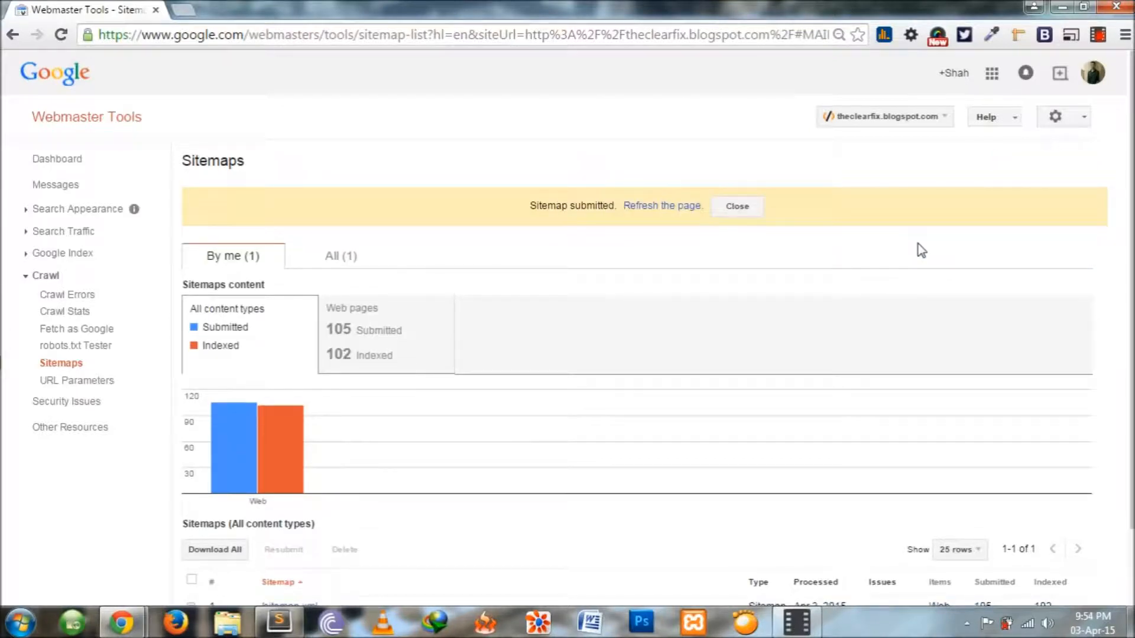
left_click(662, 206)
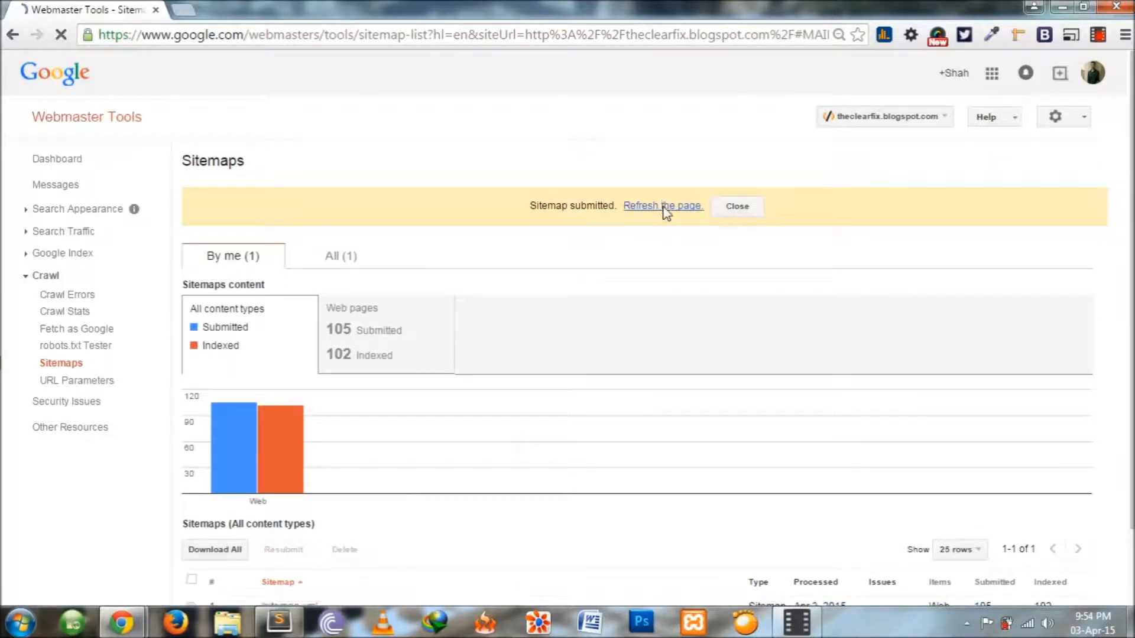
left_click(662, 205)
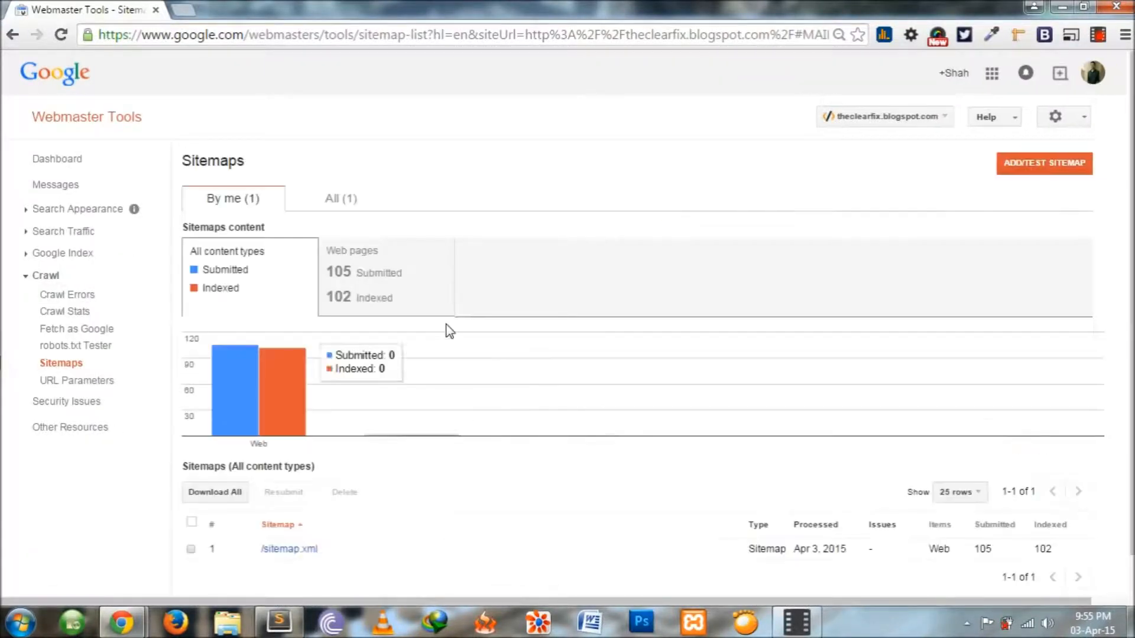
scroll("down", 3)
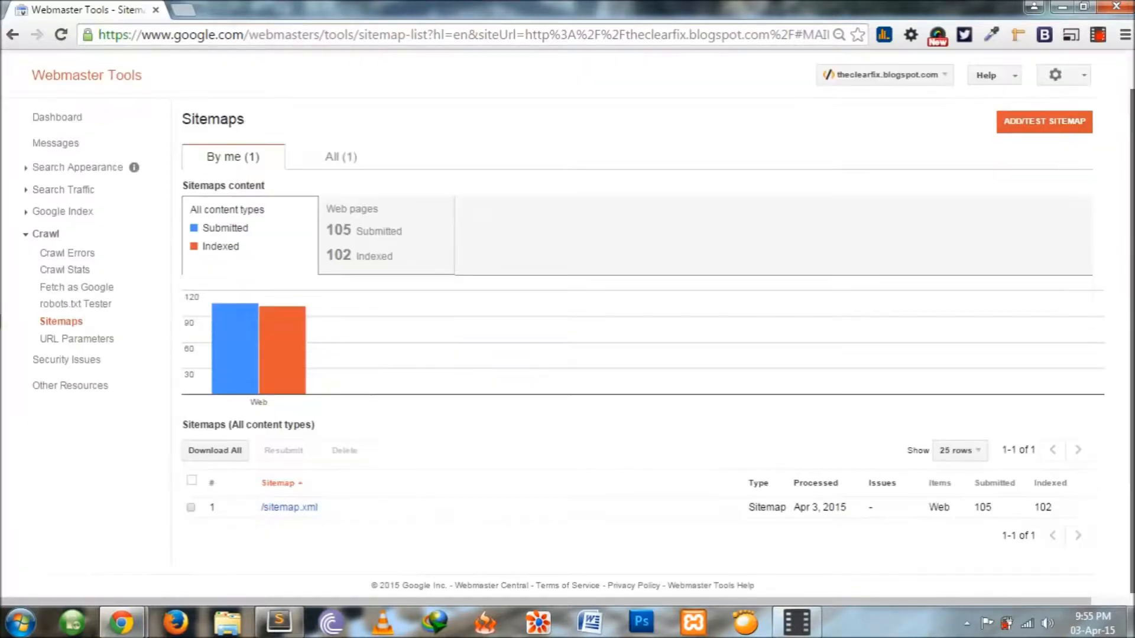
mouse_move(529, 300)
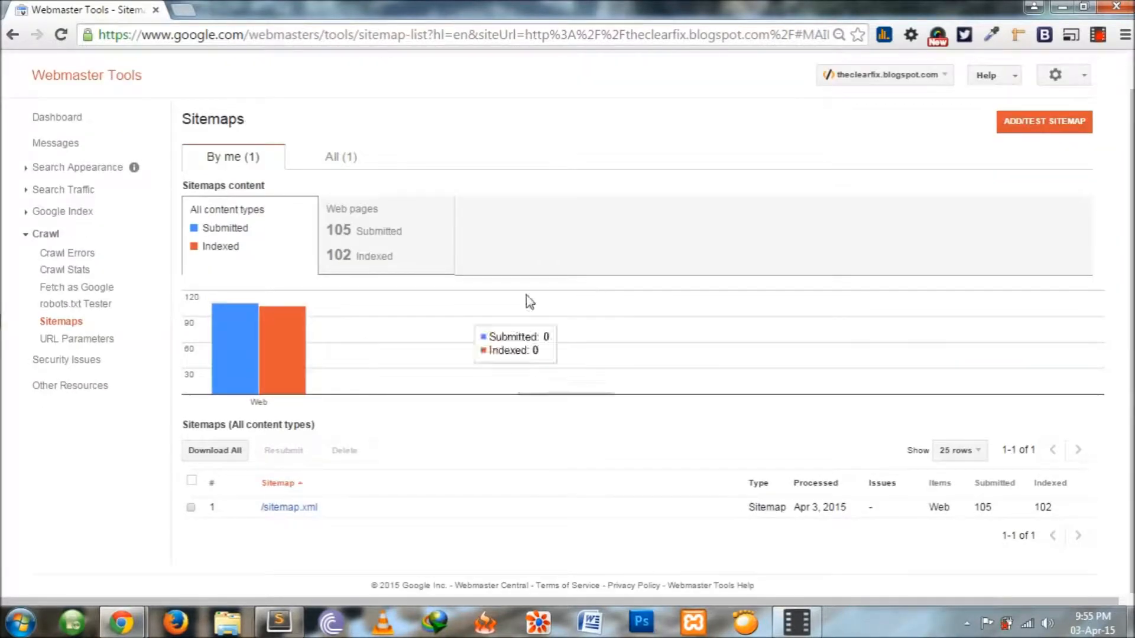
mouse_move(254, 183)
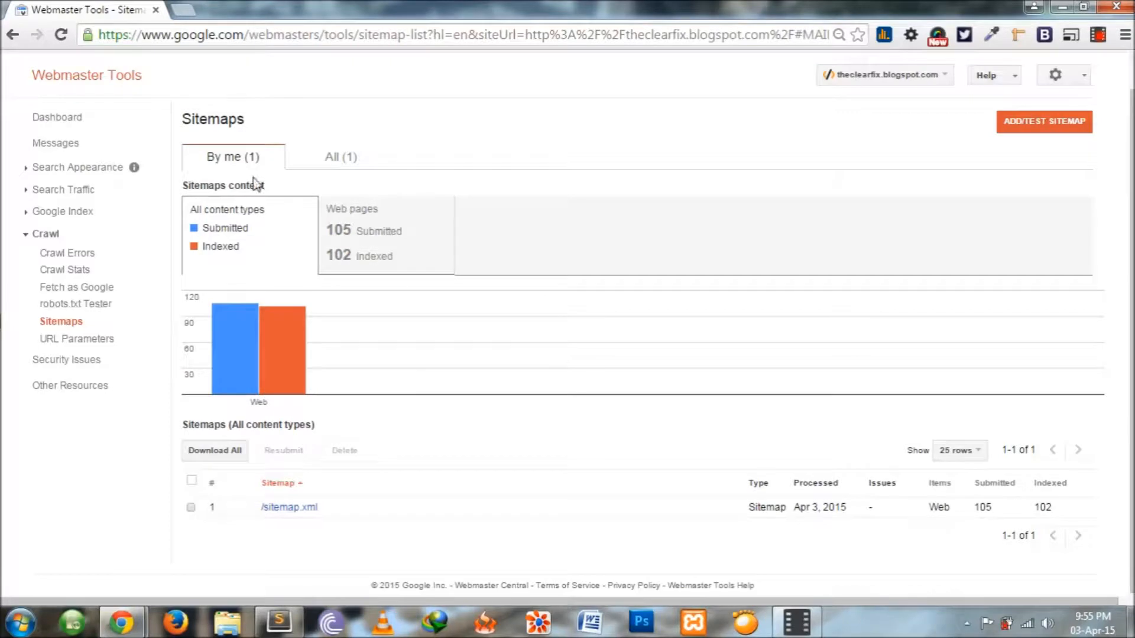
mouse_move(560, 215)
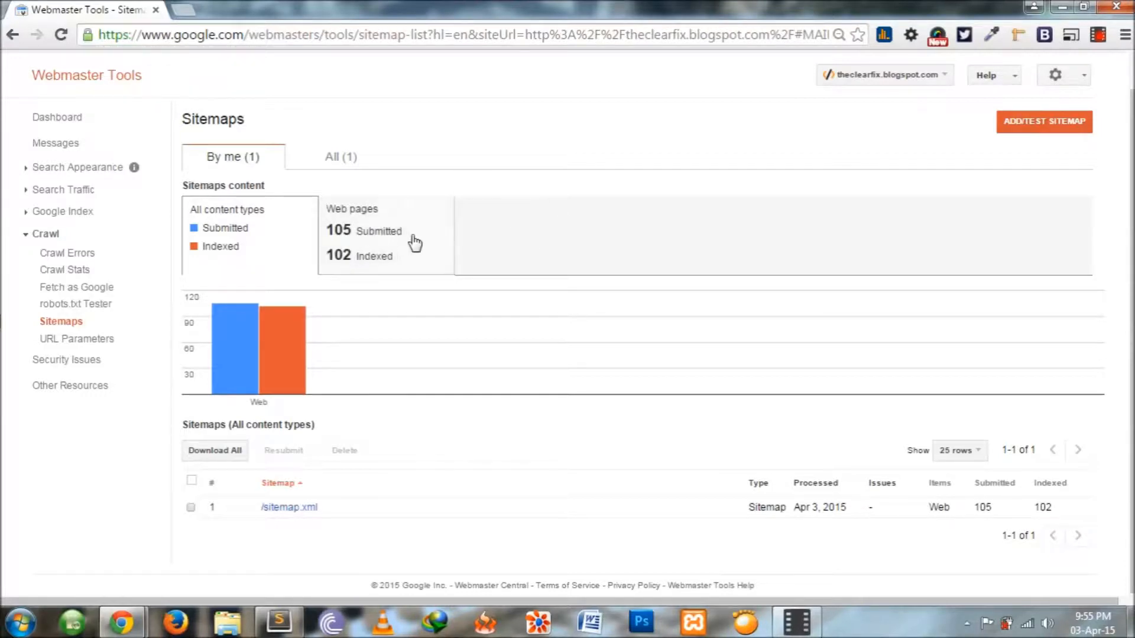
mouse_move(502, 240)
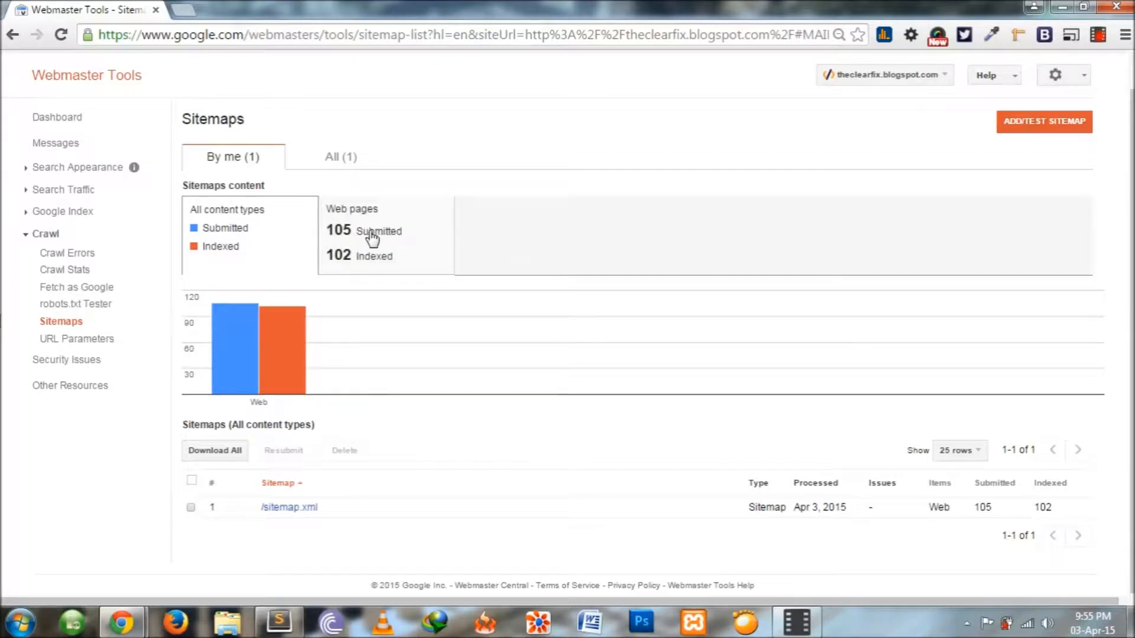
mouse_move(330, 264)
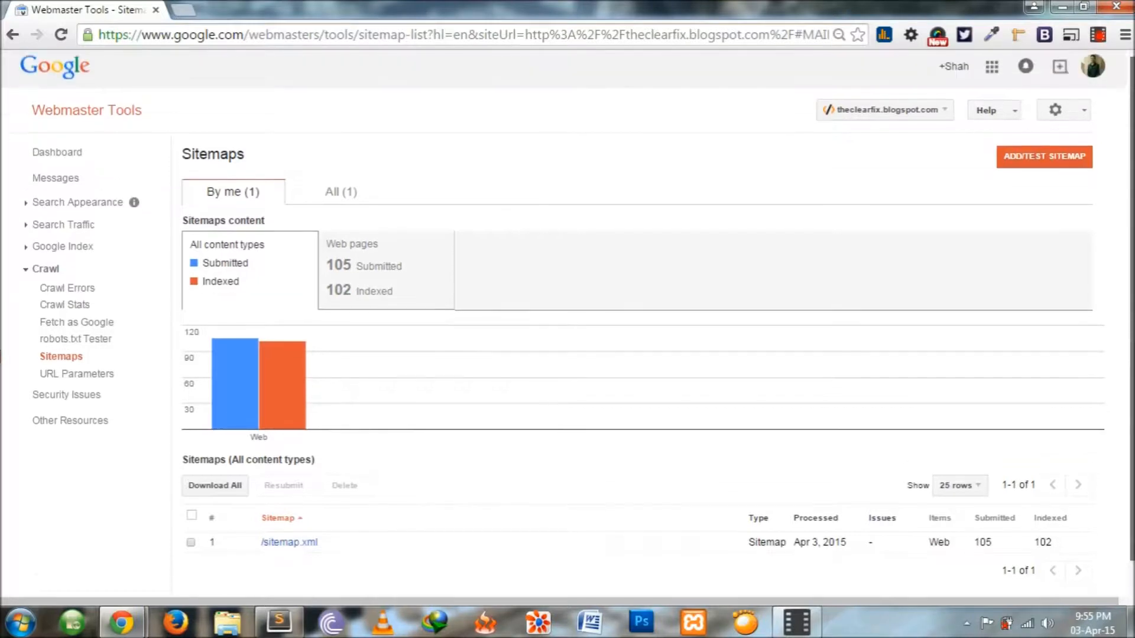
Step: Open the Add/Test Sitemap box with an empty path field
left_click(1043, 158)
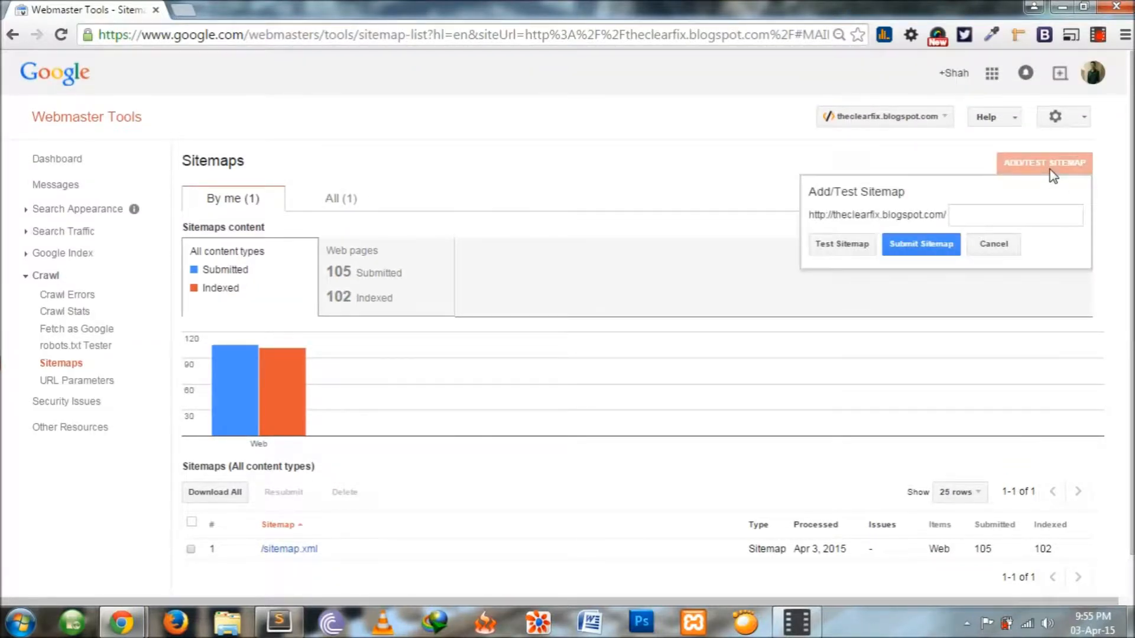
mouse_move(1040, 174)
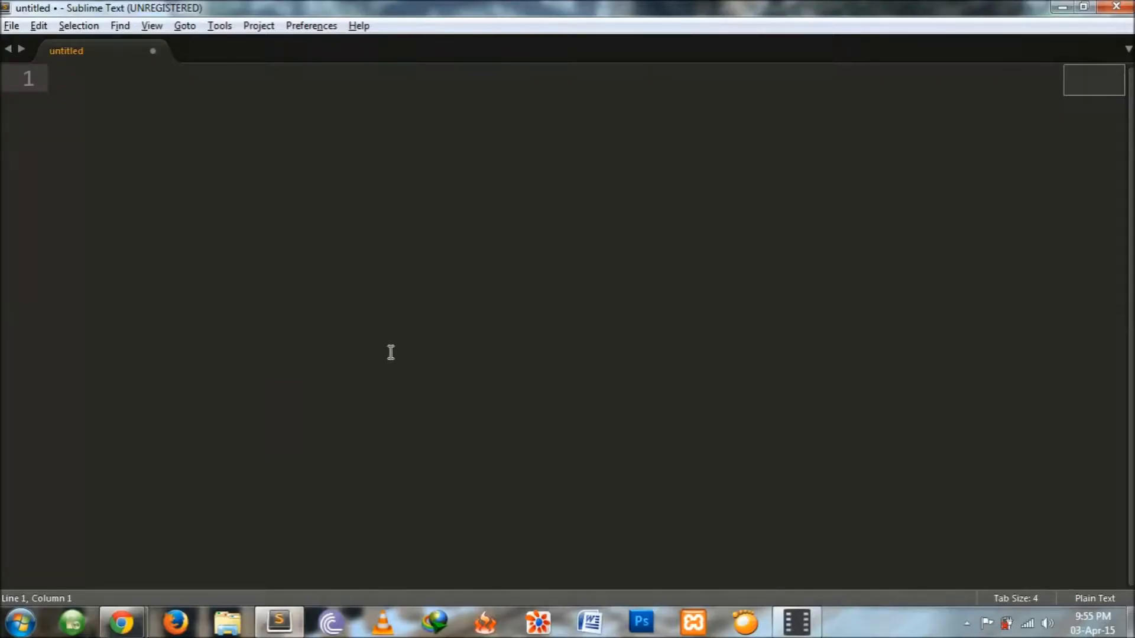
type("www.exa")
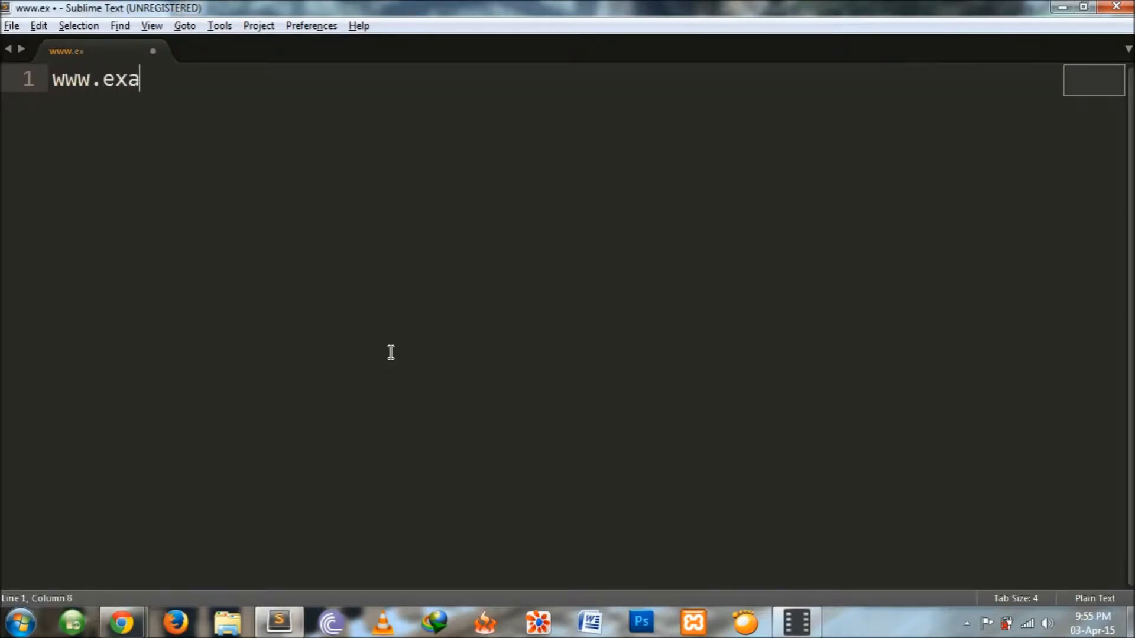
type("mple.c")
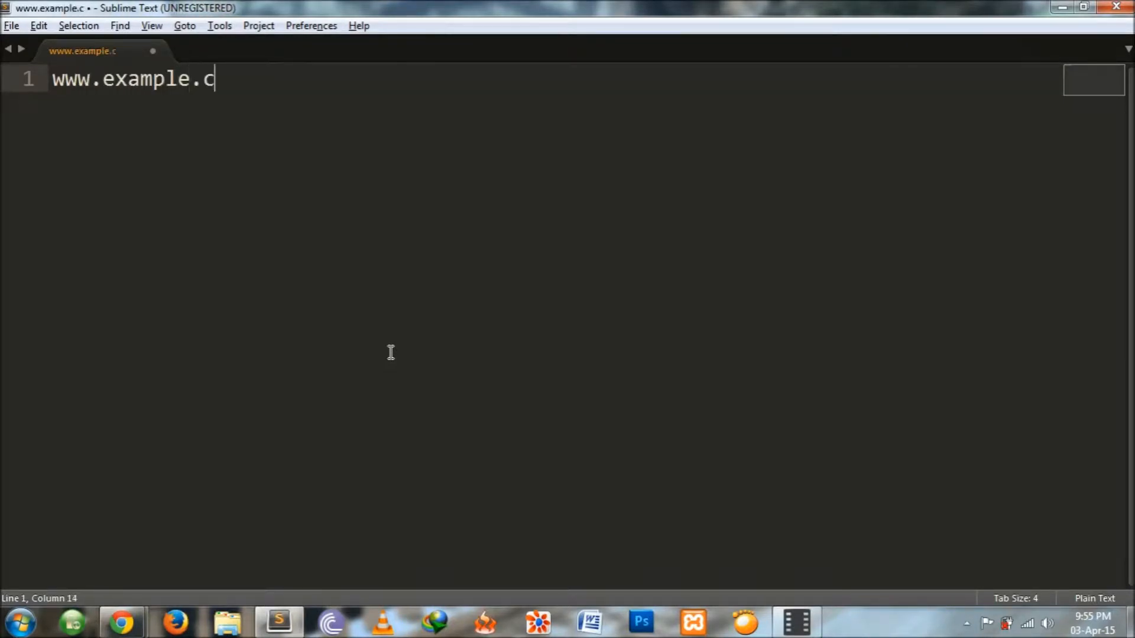
type("om")
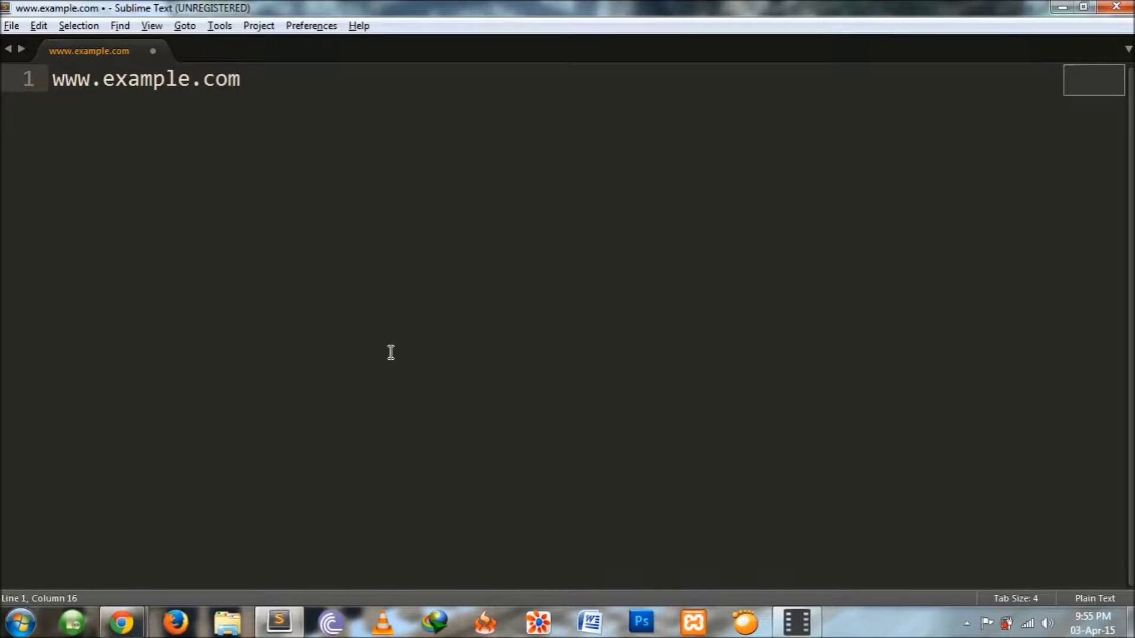
key("Enter")
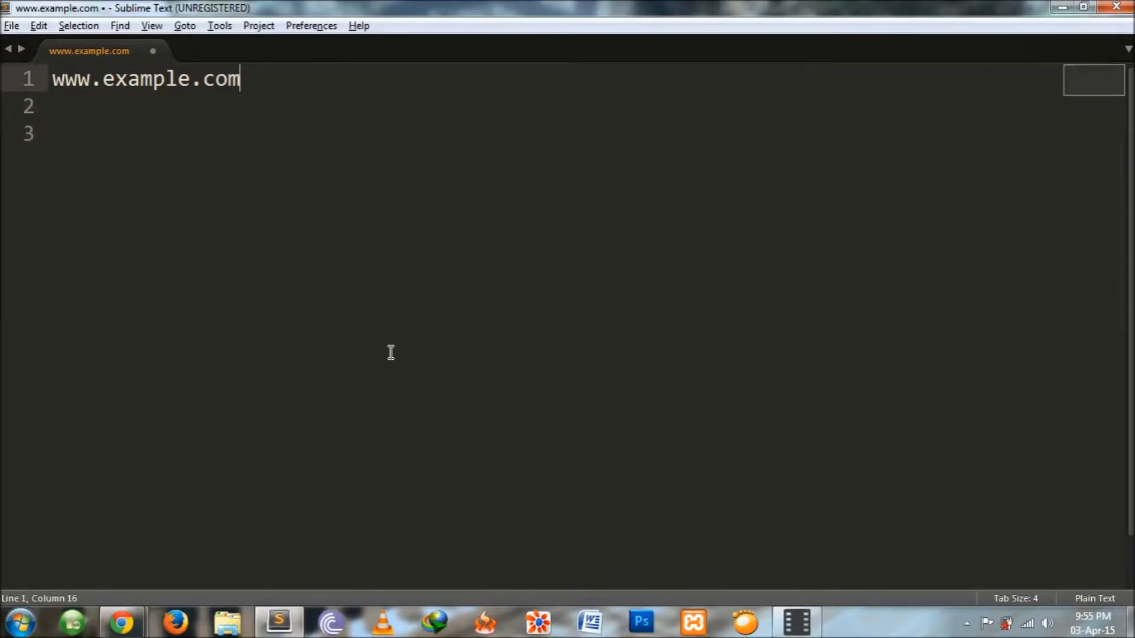
type("/")
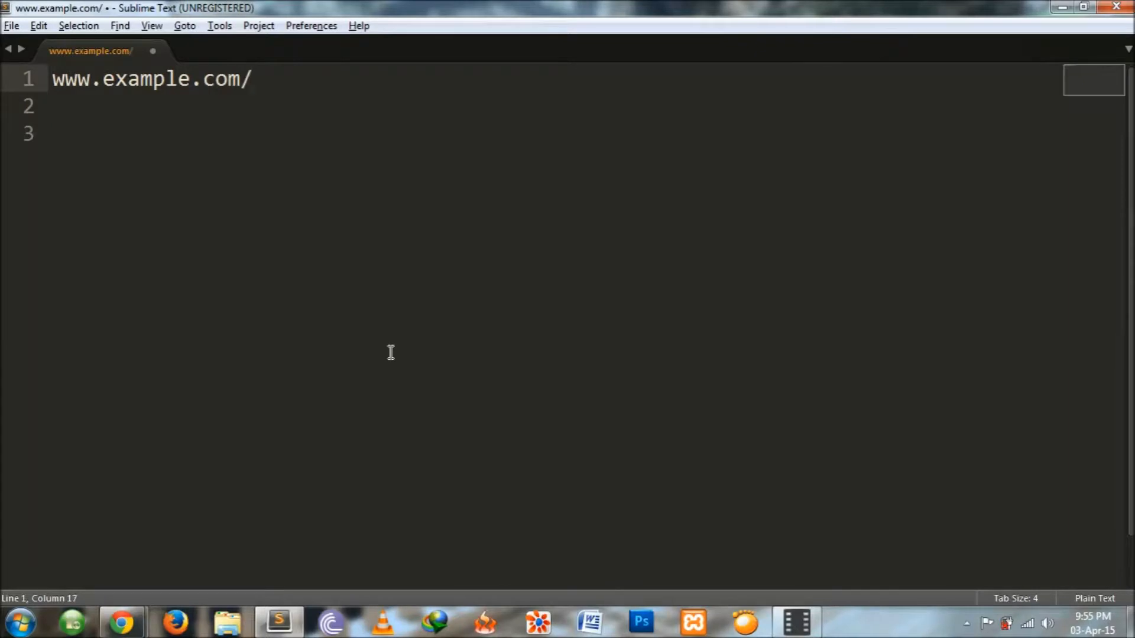
type("sitemap/")
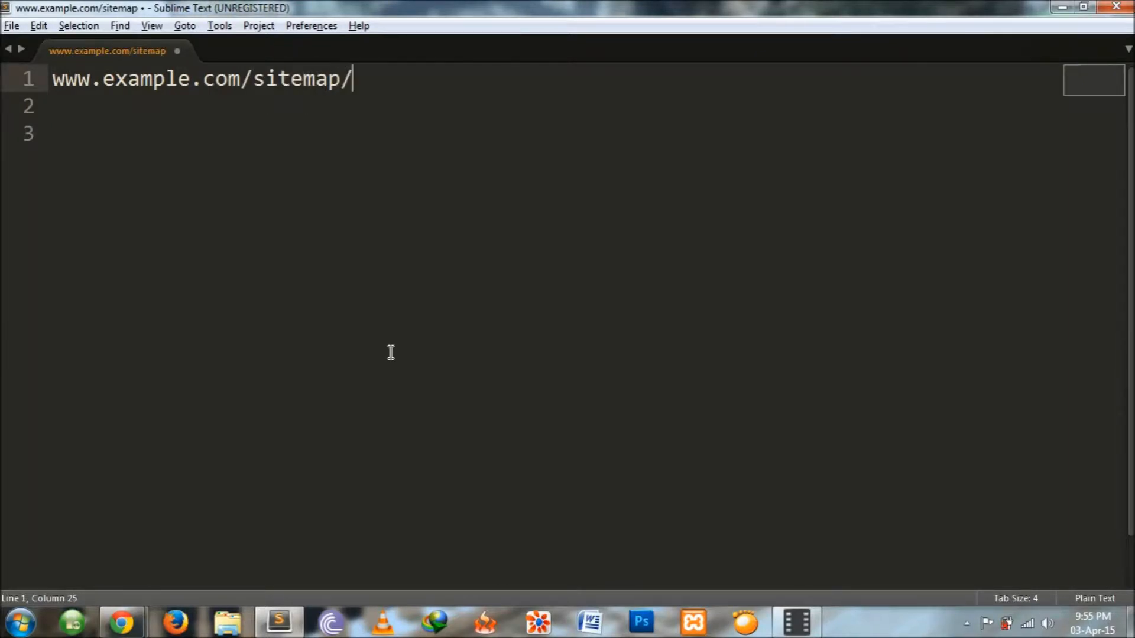
type("si")
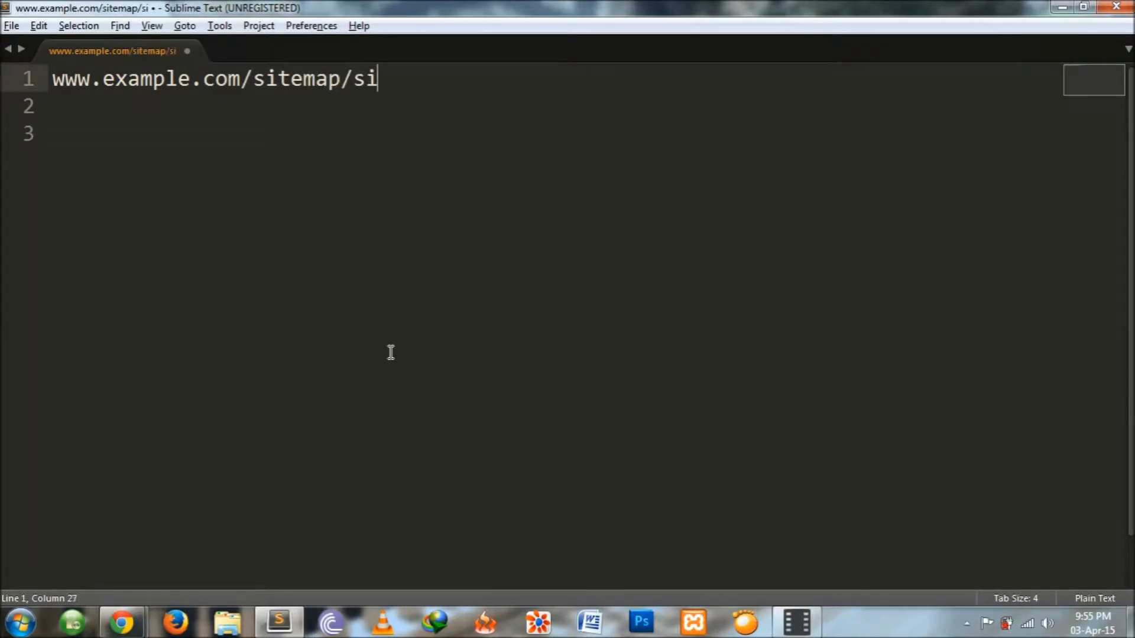
type("temap.xm")
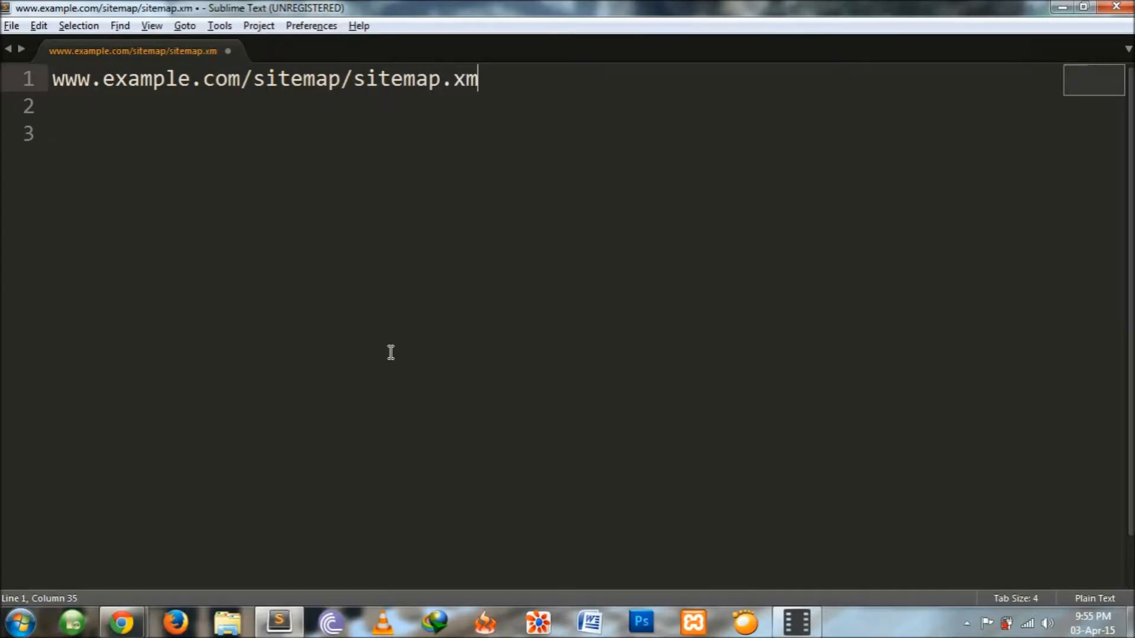
type("l")
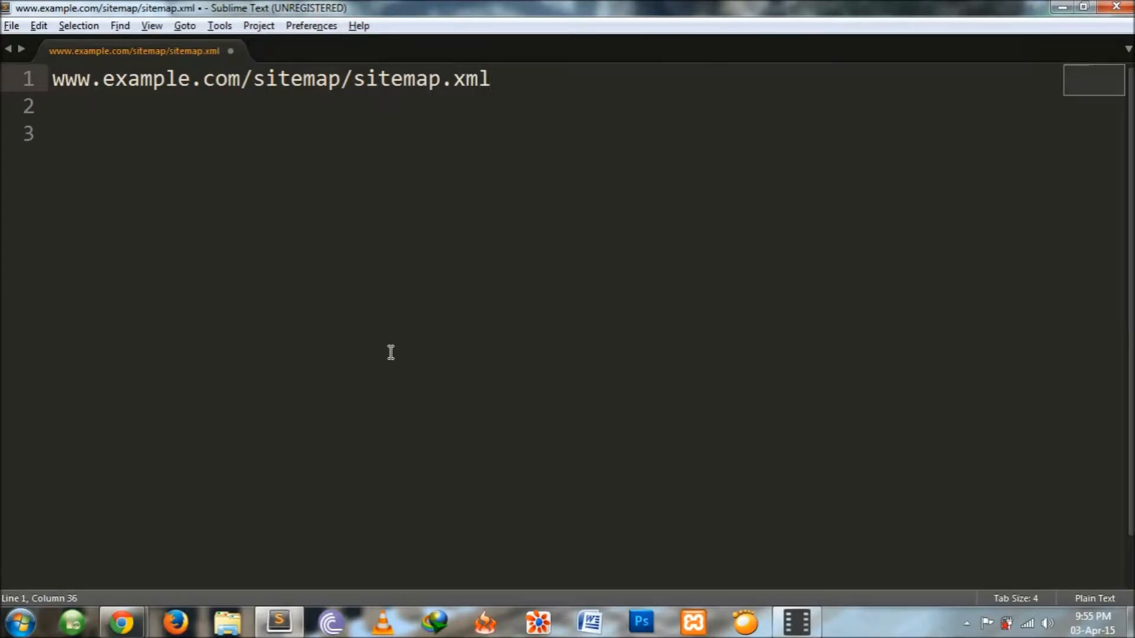
left_click(120, 622)
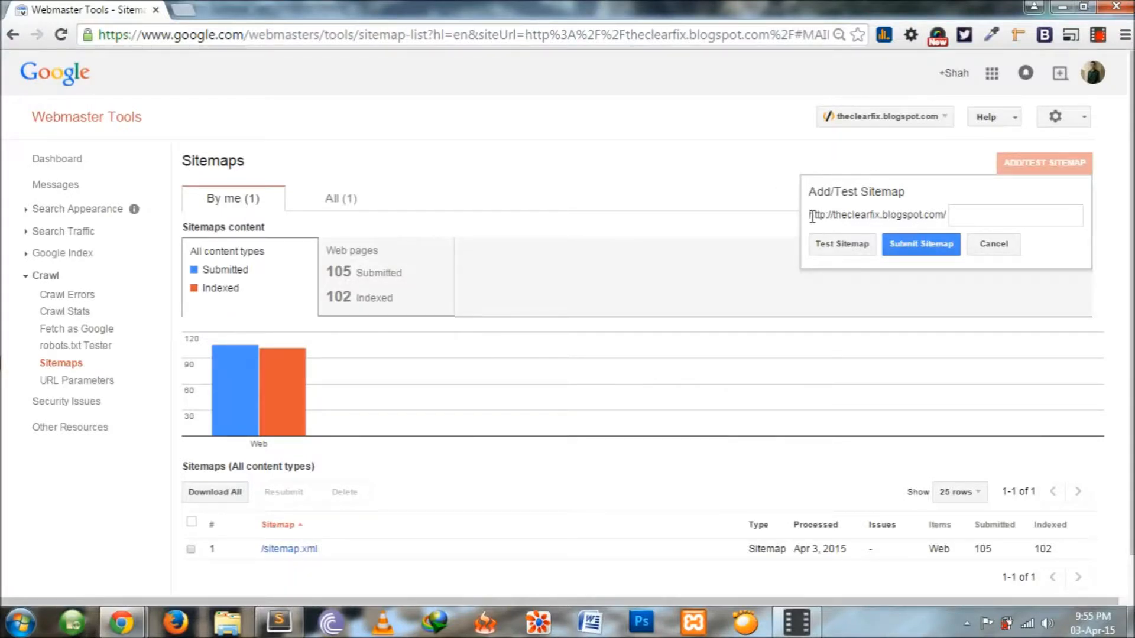
Step: Type sitemap/sitemap.xml in the path field, then cancel without submitting
double_click(875, 215)
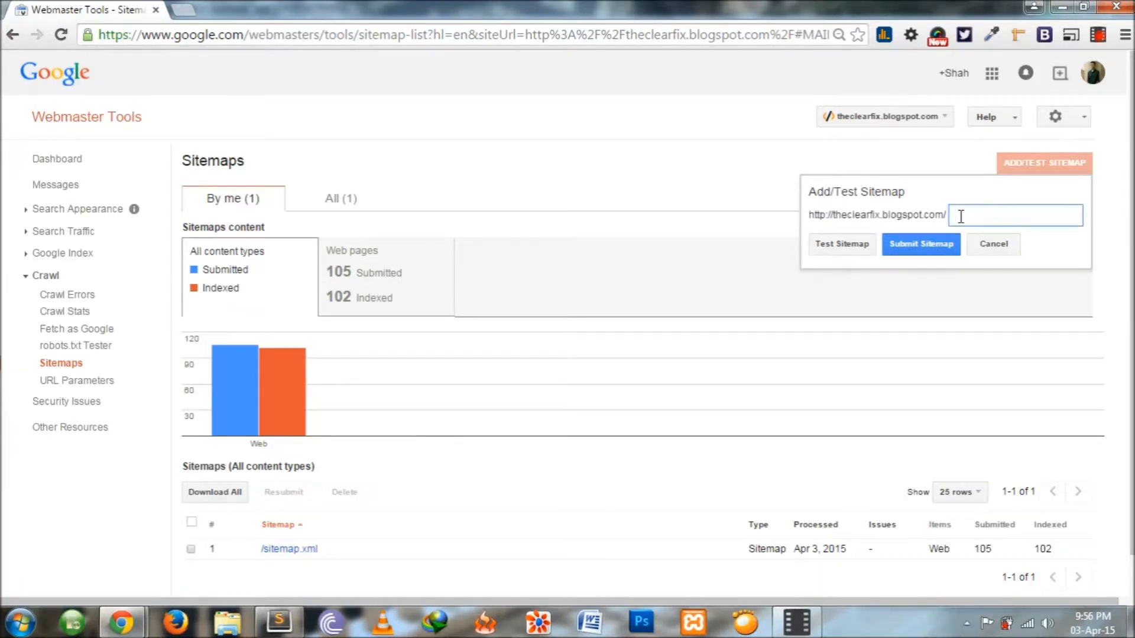
type("sitemap")
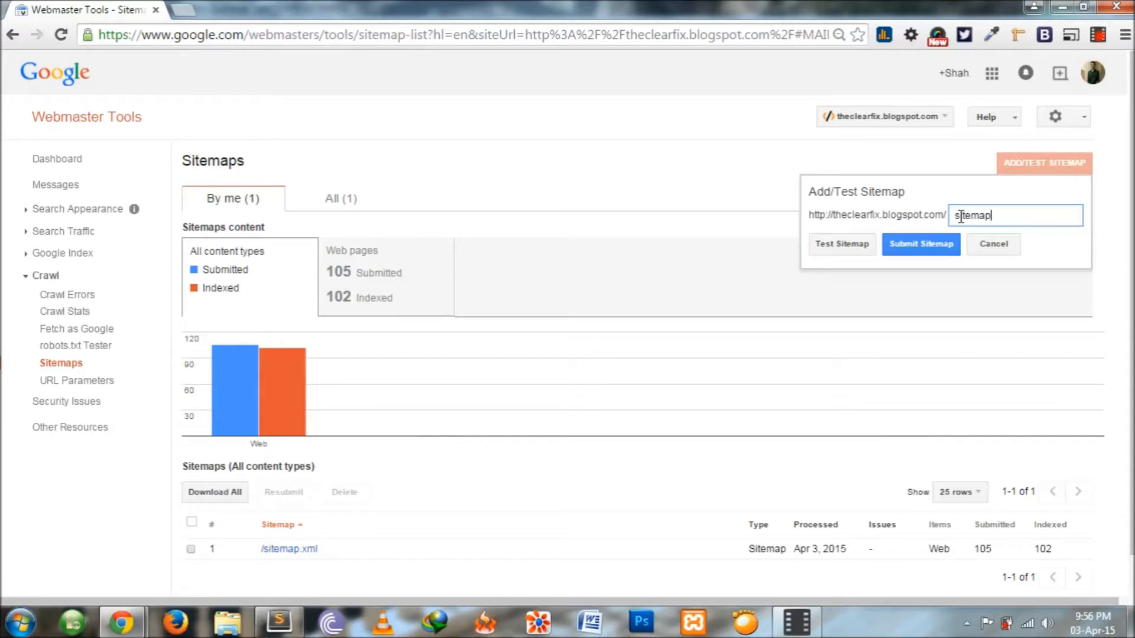
type("/sitem")
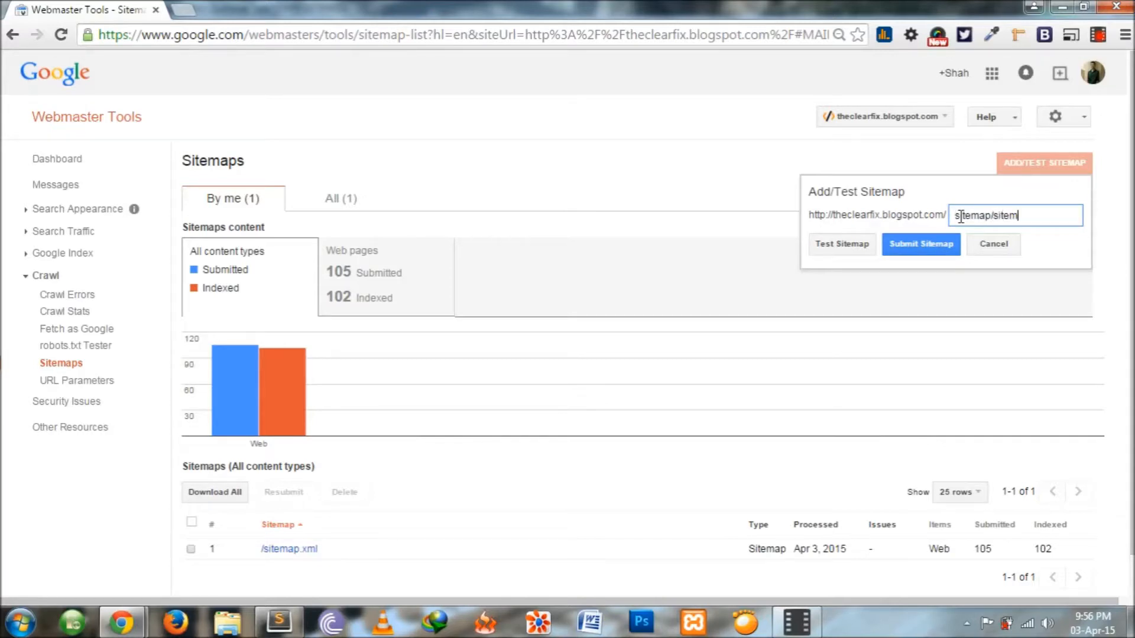
type(".xml")
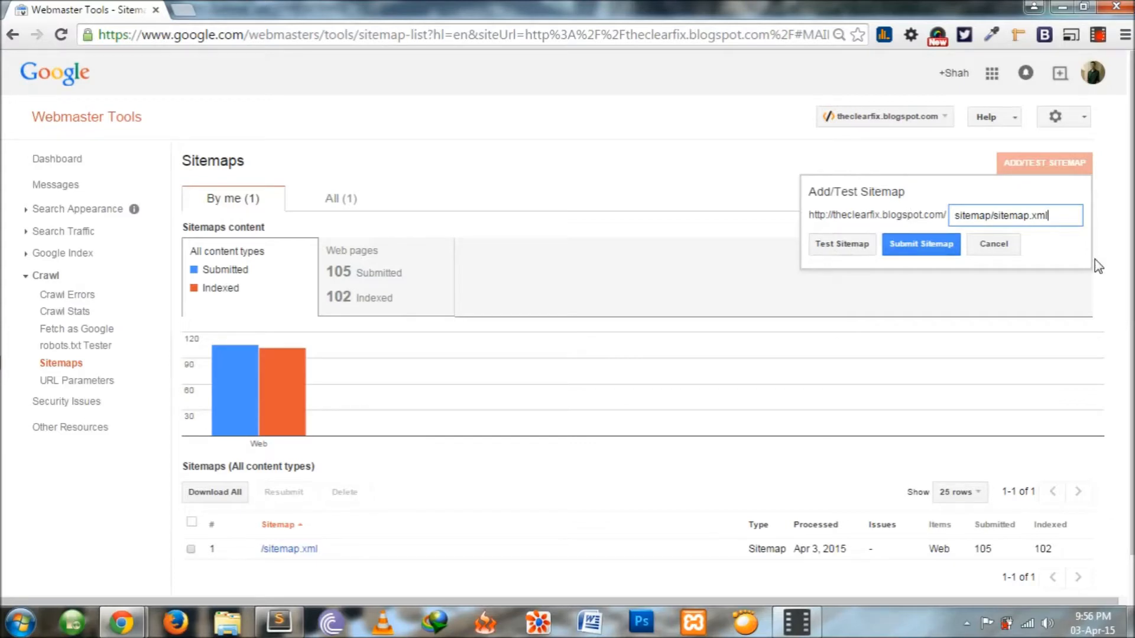
mouse_move(841, 258)
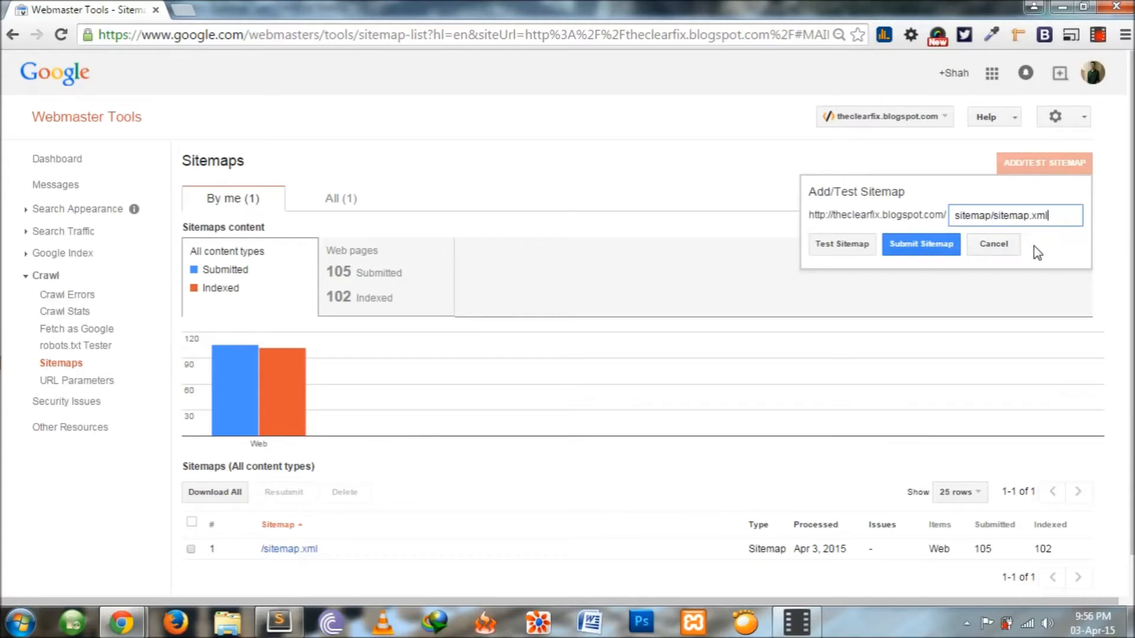
left_click(992, 244)
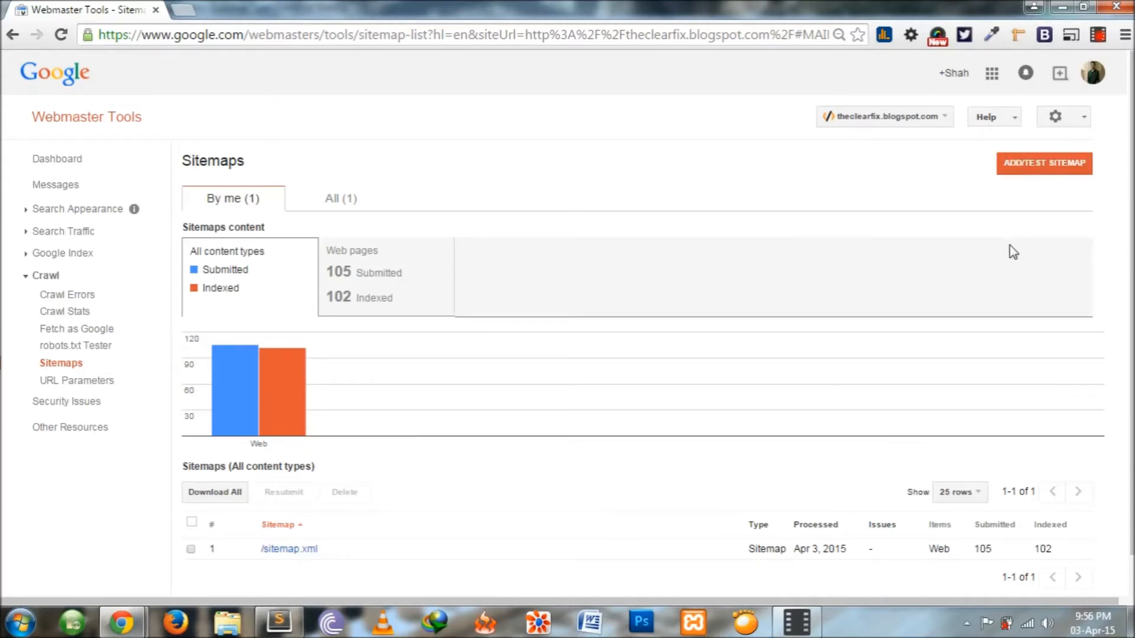
mouse_move(902, 262)
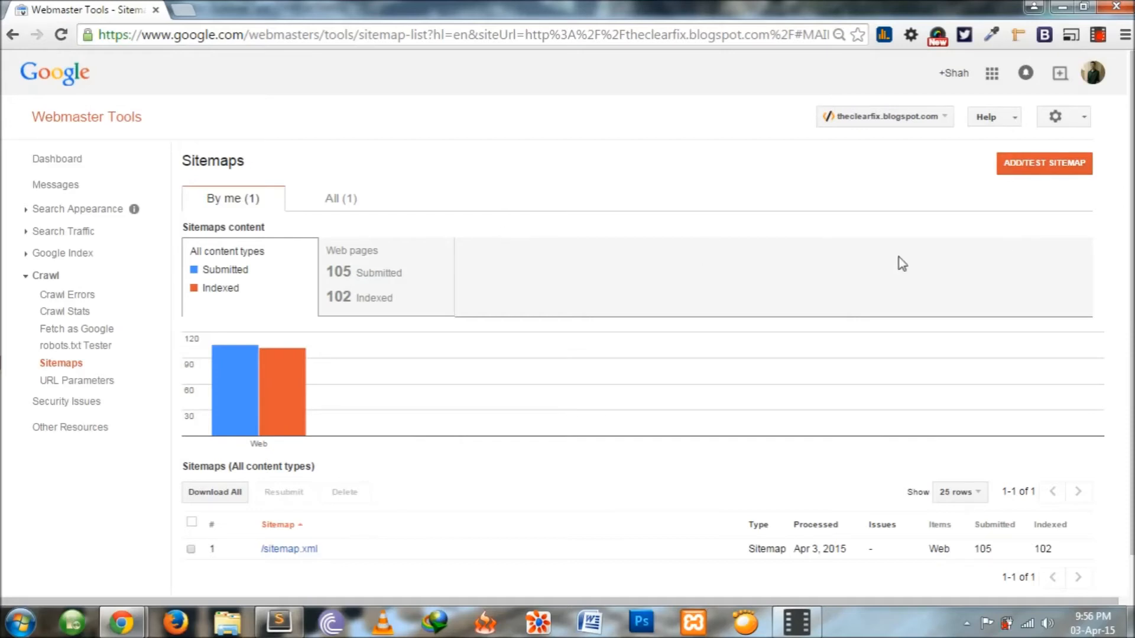
scroll("down", 3)
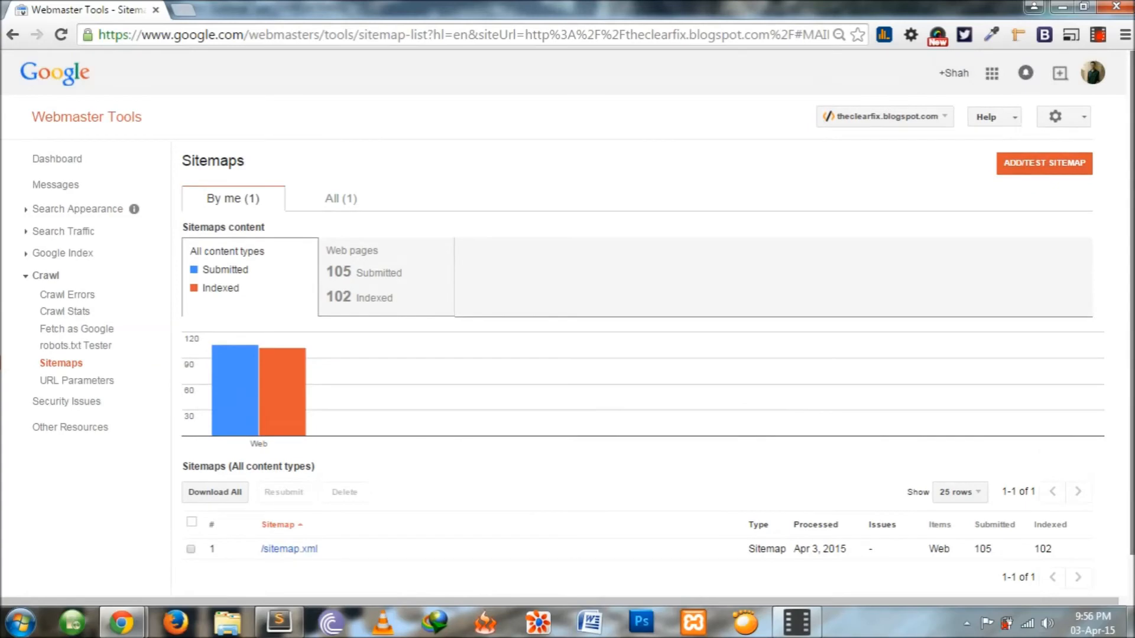
mouse_move(481, 268)
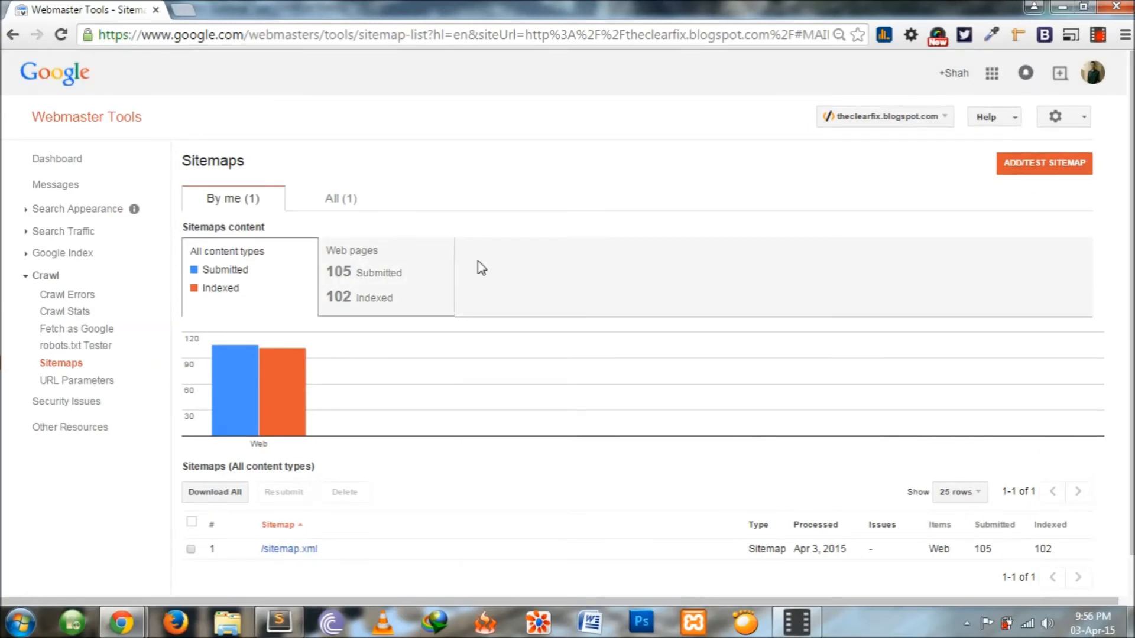
mouse_move(712, 285)
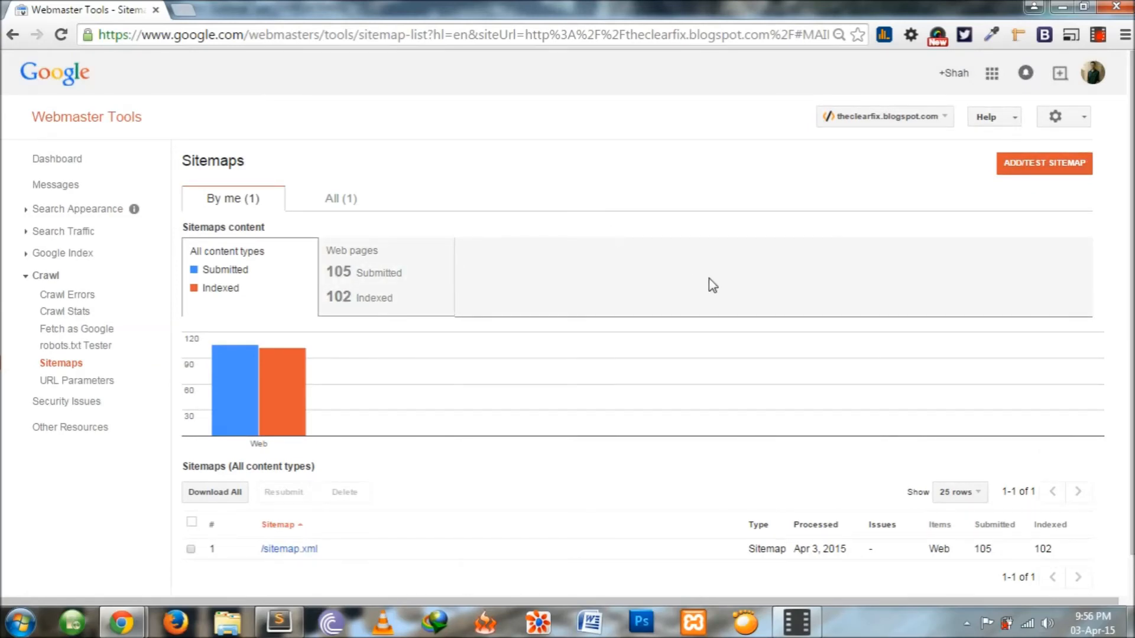